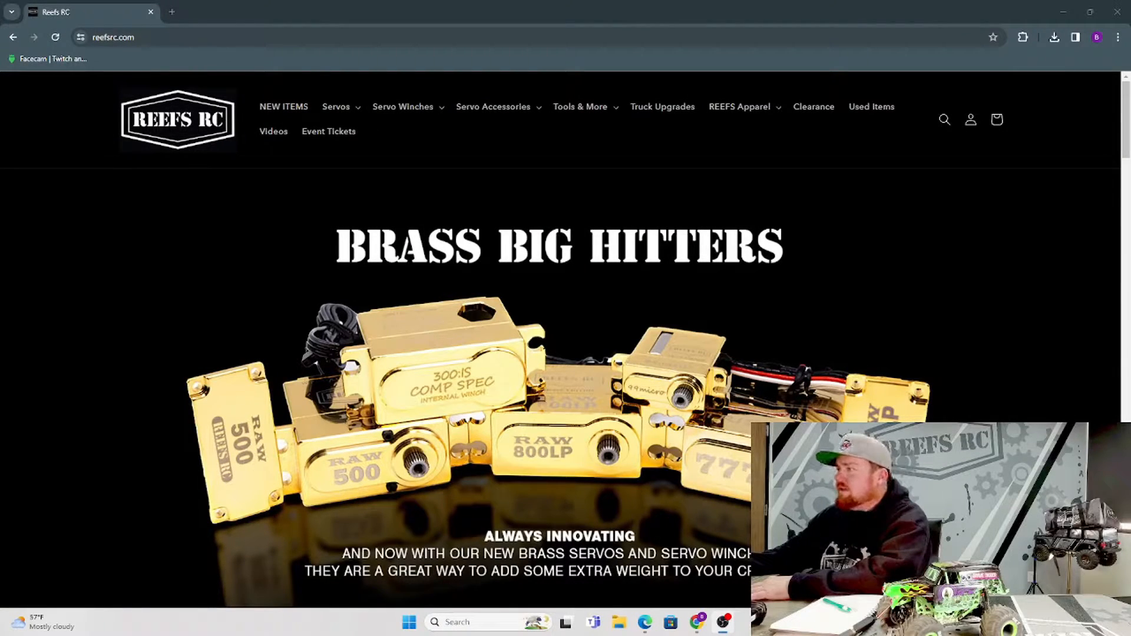
mouse_move(577, 249)
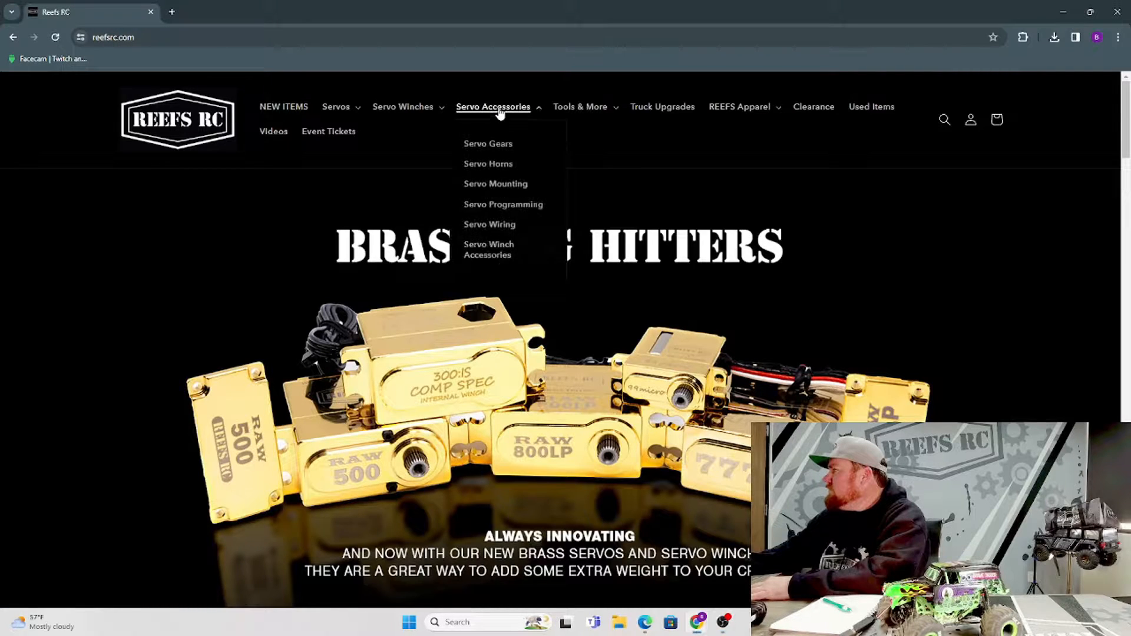
mouse_move(502, 204)
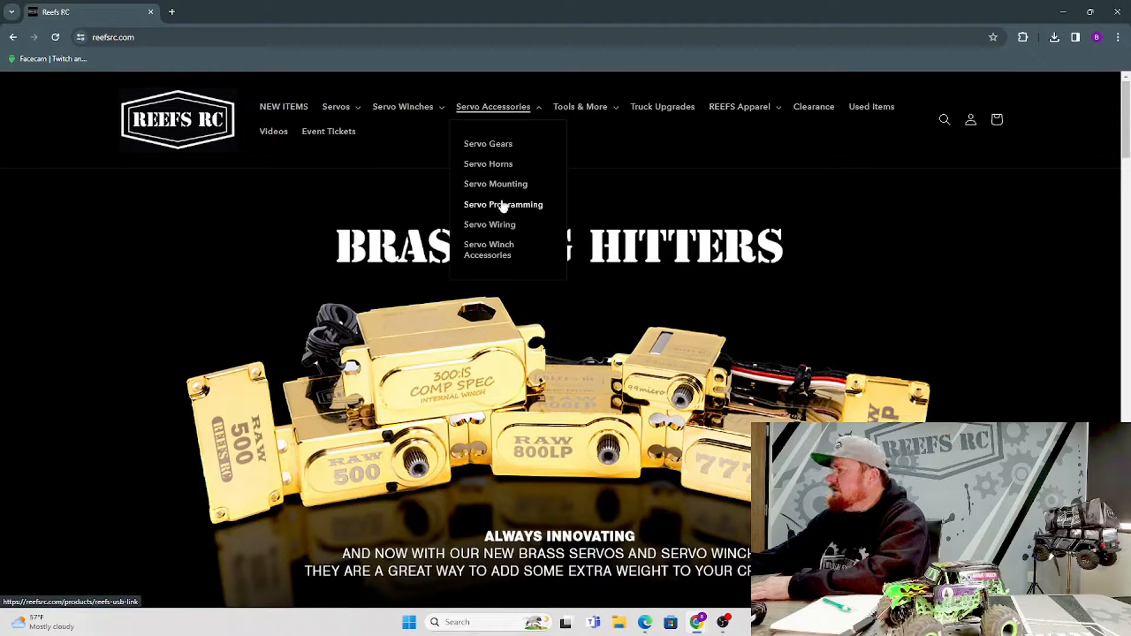
Step: Download the REEFS_V1.21_0.43.exe installer from the USB Link page, then minimize the browser
left_click(502, 204)
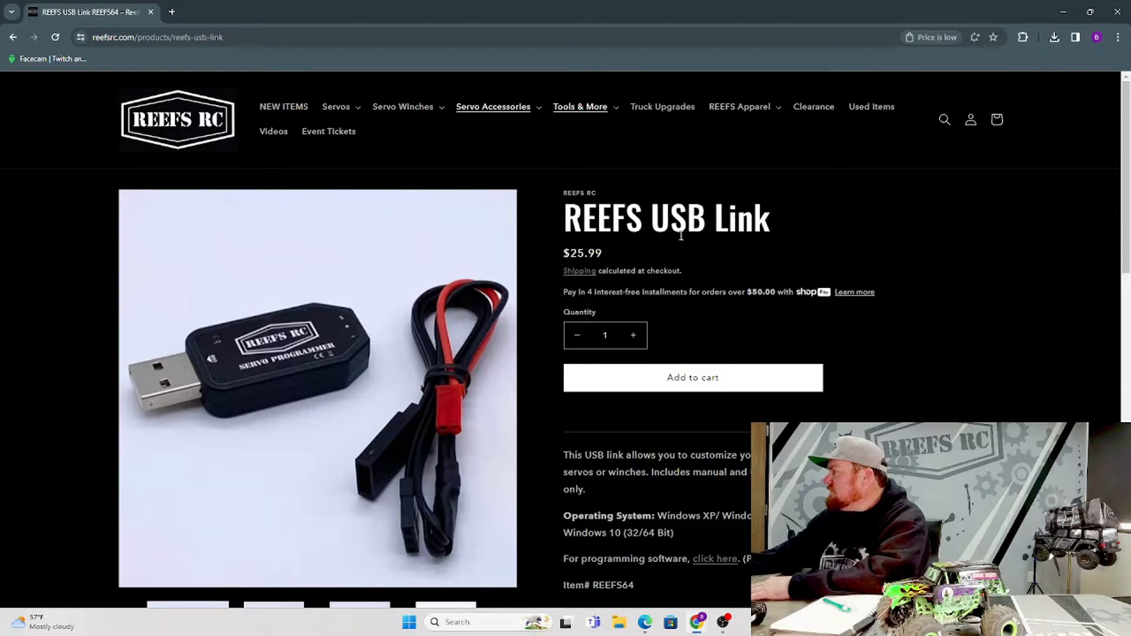
scroll("down", 3)
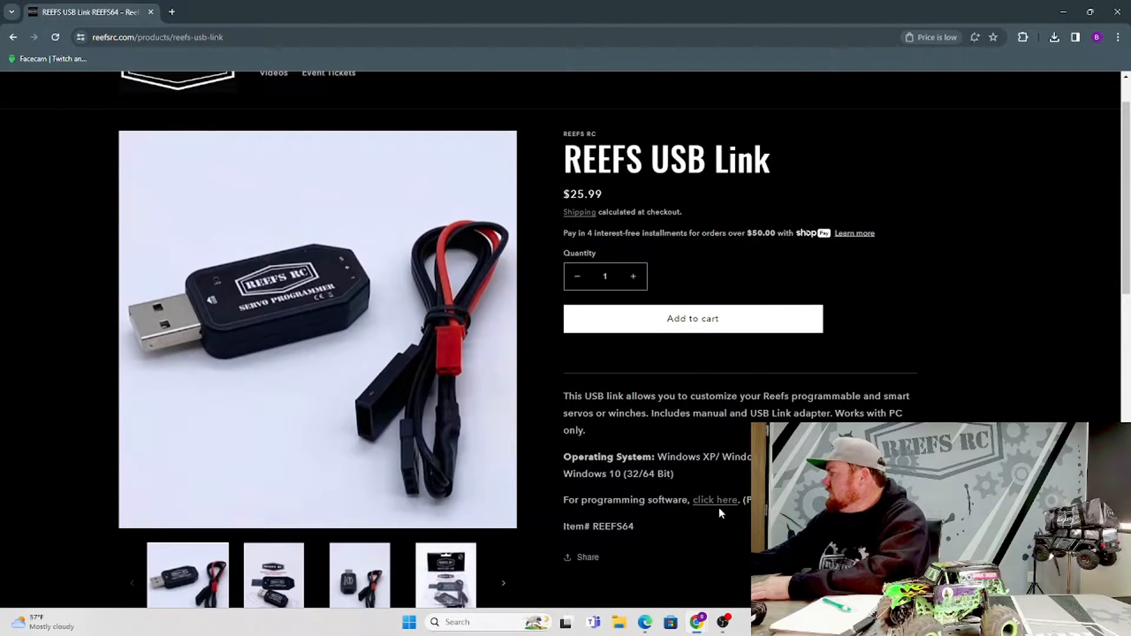
left_click(714, 499)
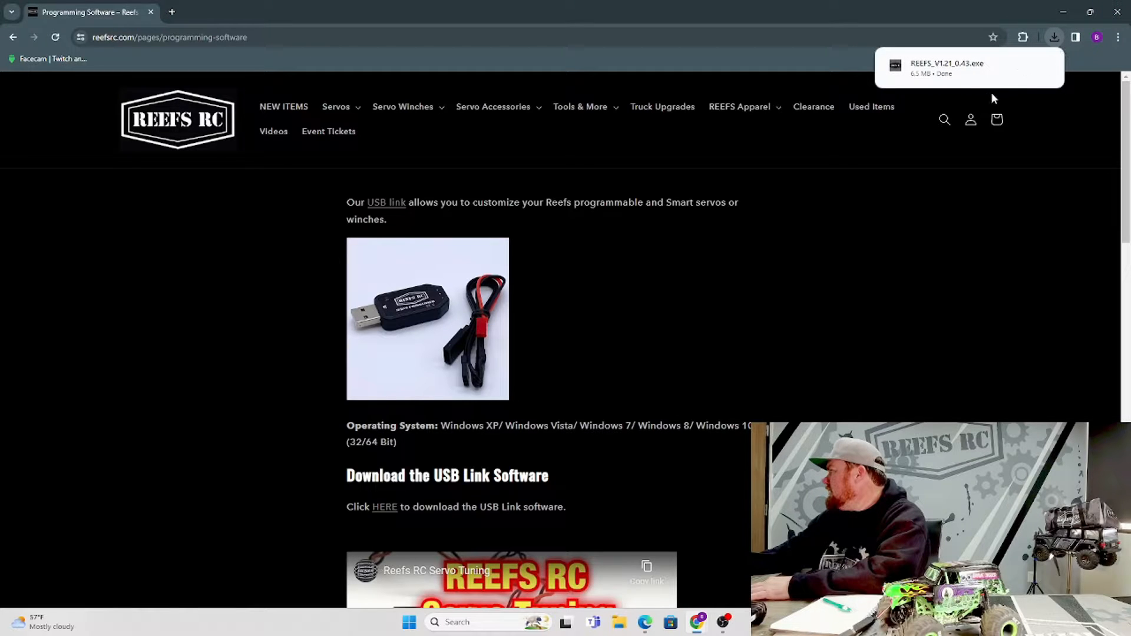
scroll("down", 3)
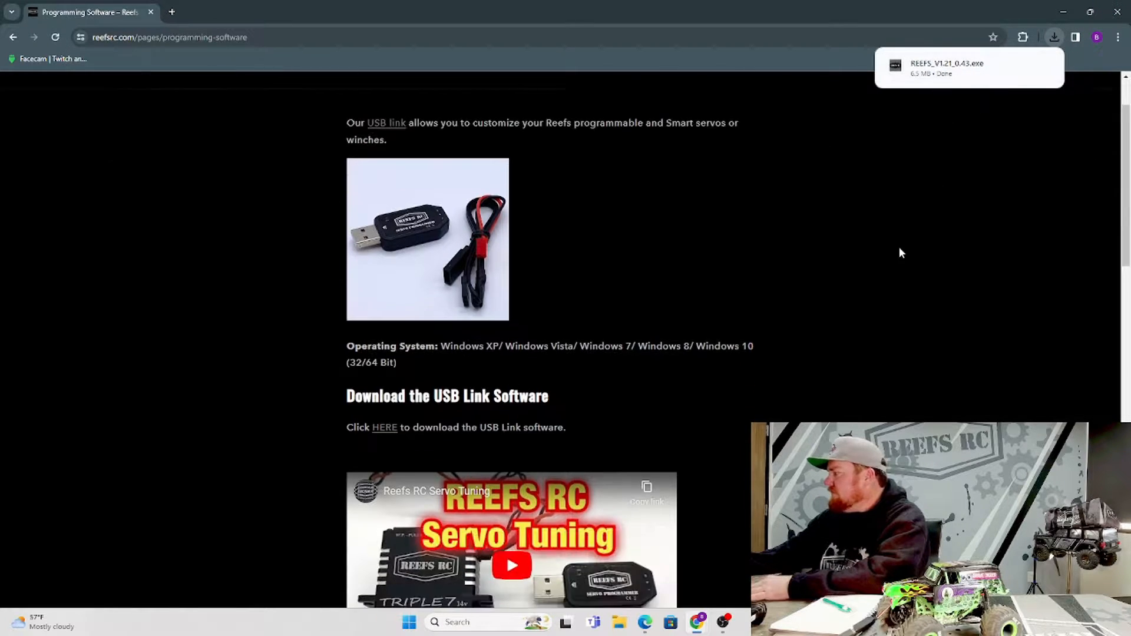
scroll("down", 3)
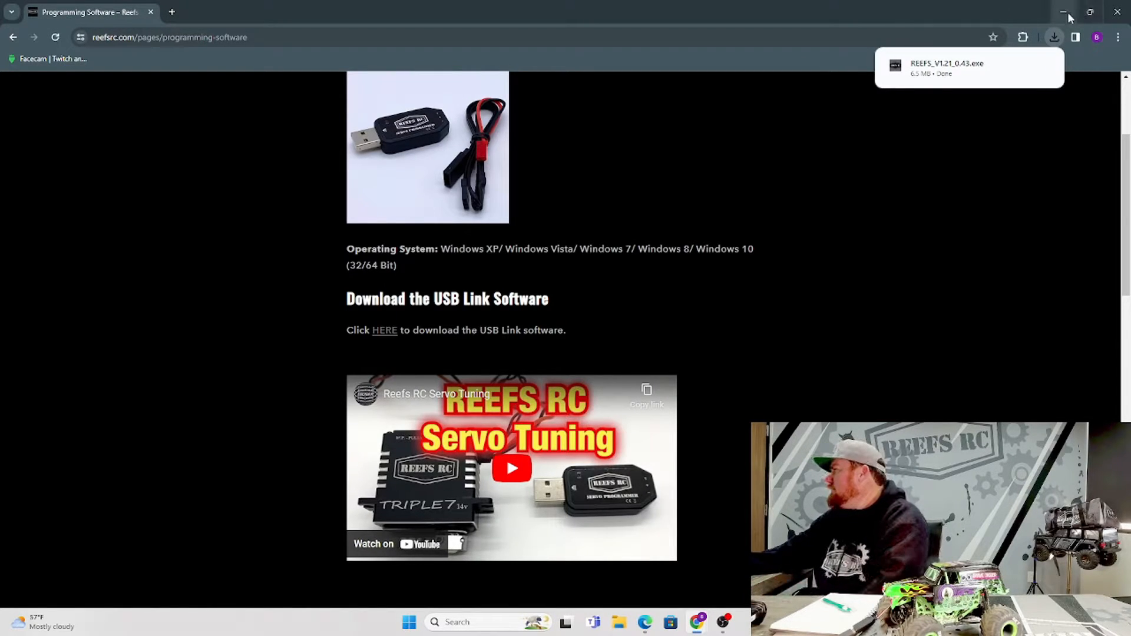
left_click(1064, 13)
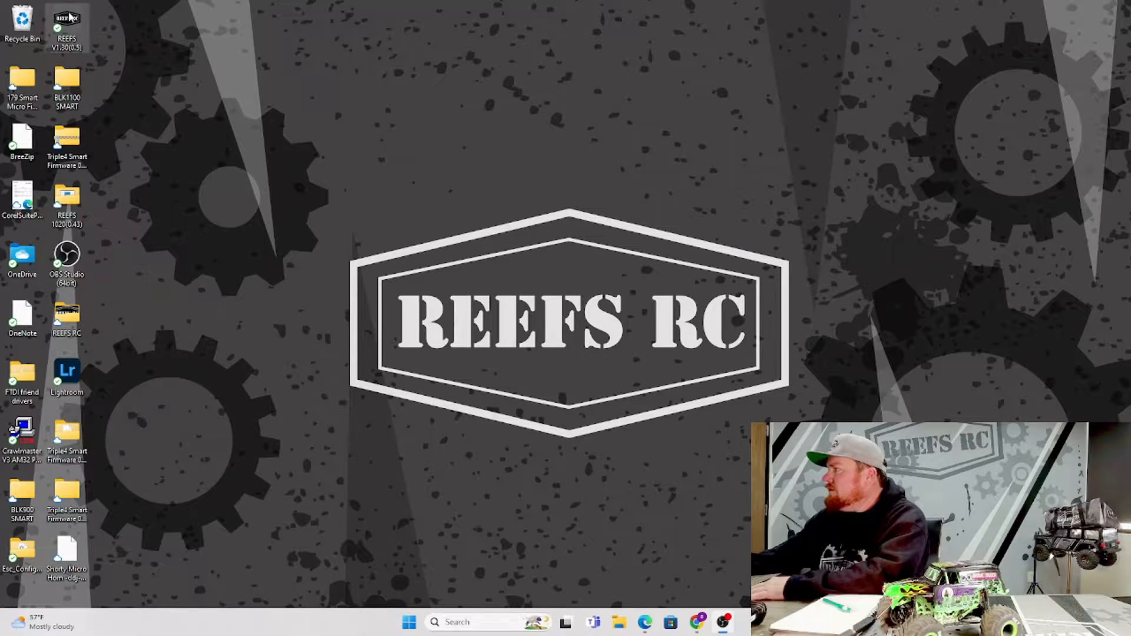
Step: Launch REEFS V1.21, centre its window, and read the 179SM servo's parameters
double_click(67, 26)
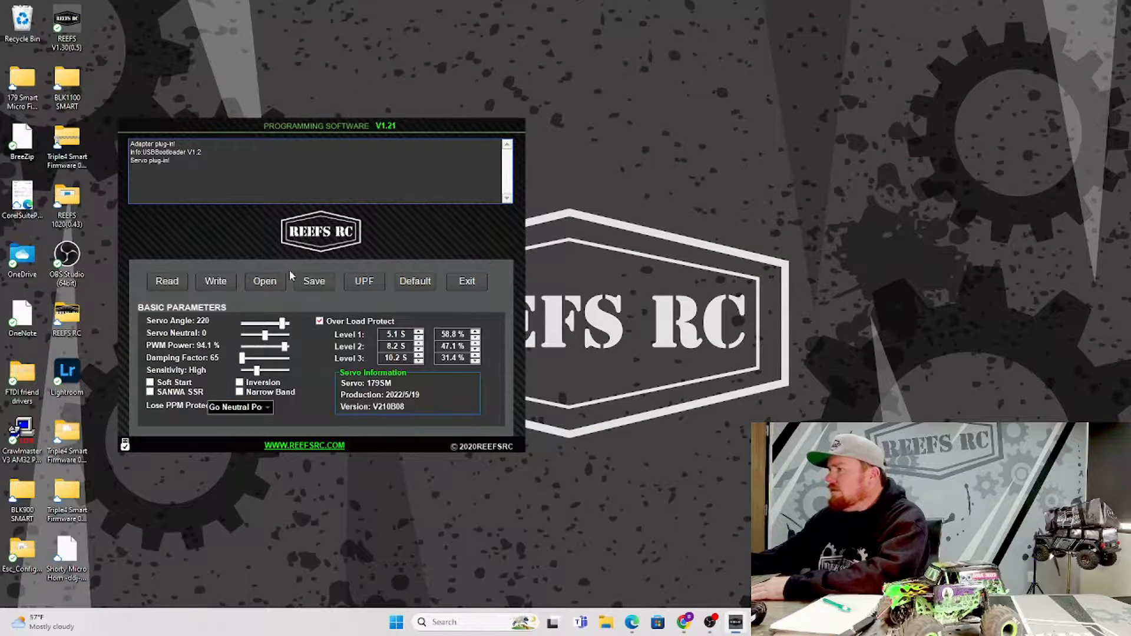
left_click_drag(321, 125, 421, 131)
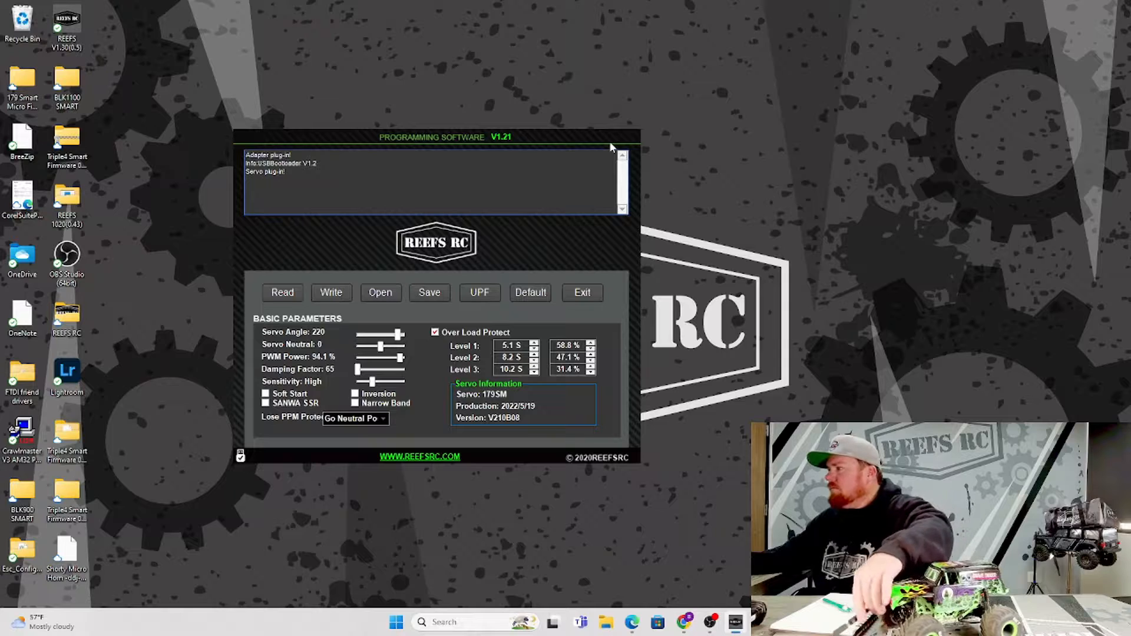
mouse_move(577, 231)
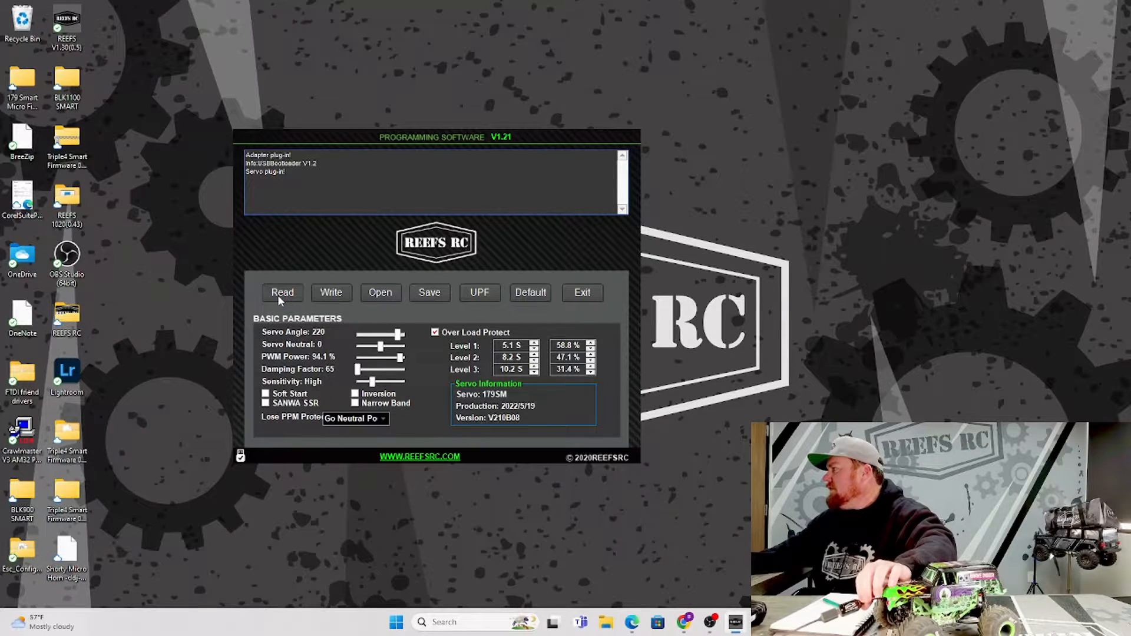
left_click(282, 292)
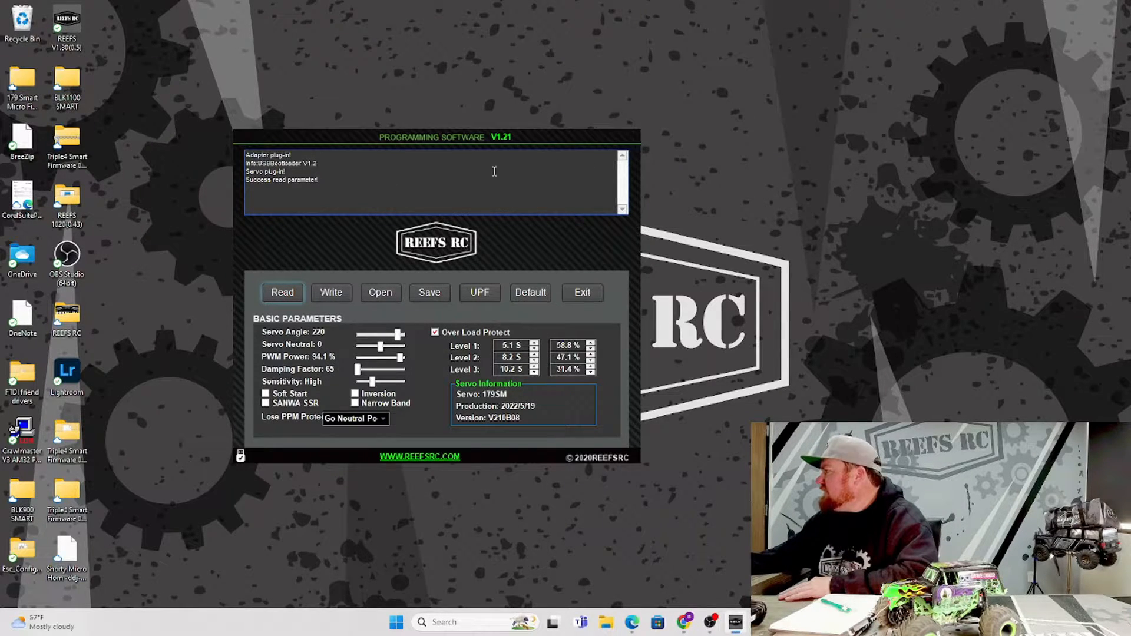
mouse_move(366, 261)
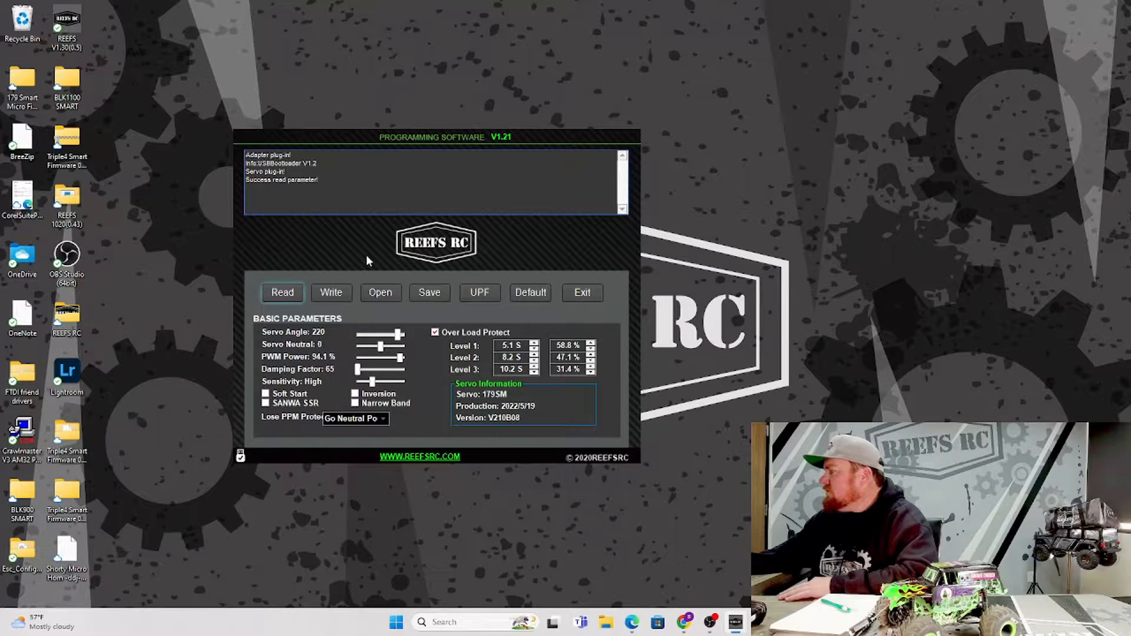
mouse_move(337, 335)
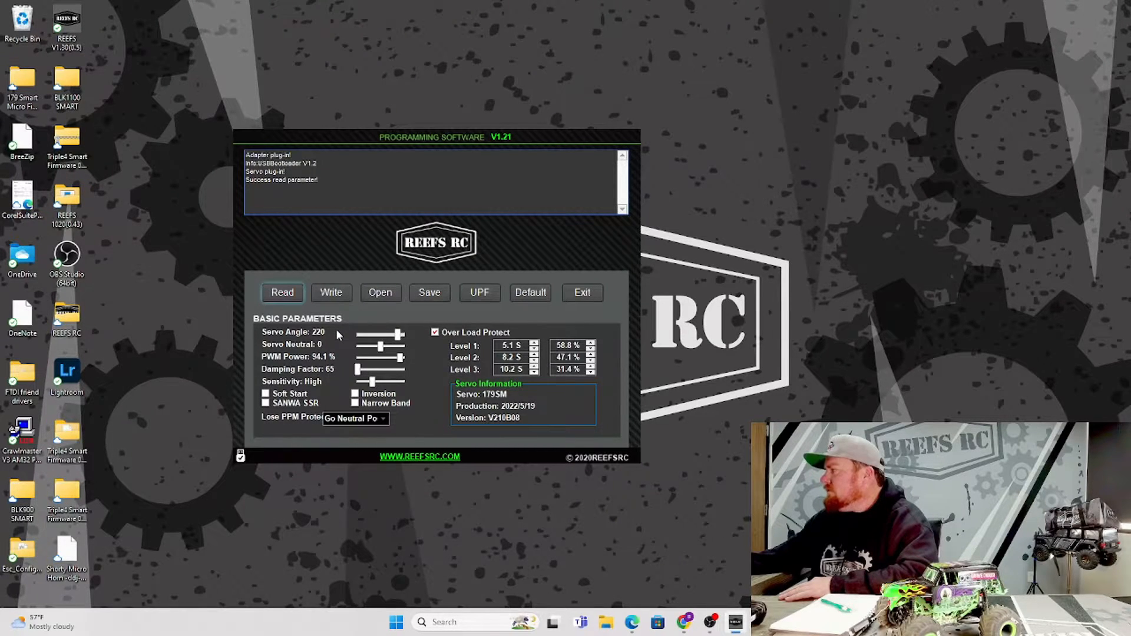
mouse_move(332, 349)
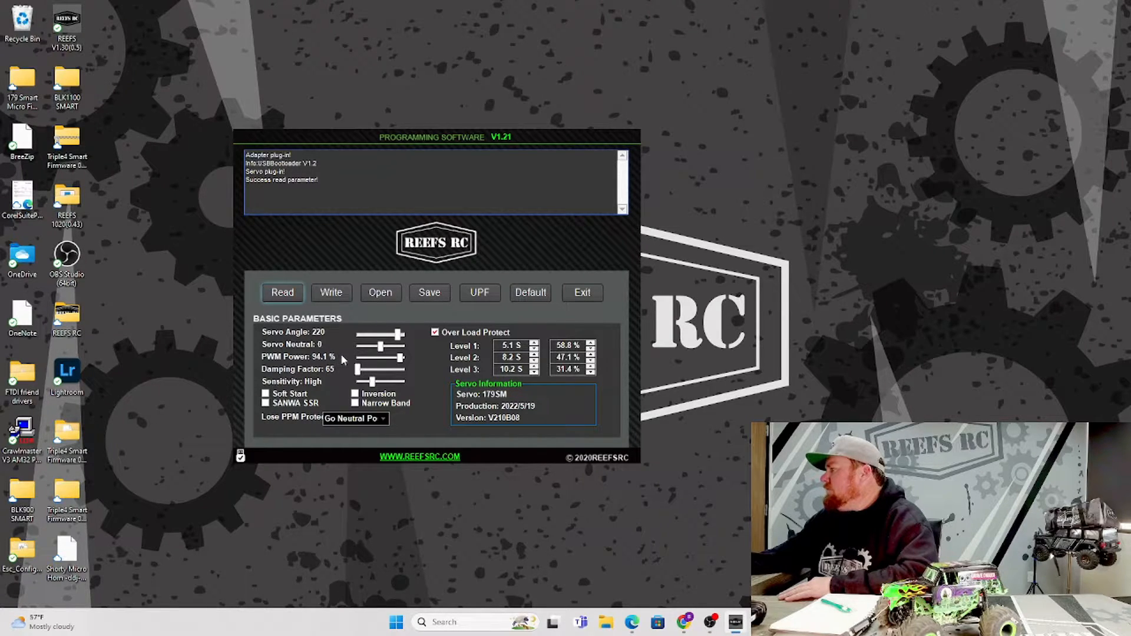
mouse_move(346, 373)
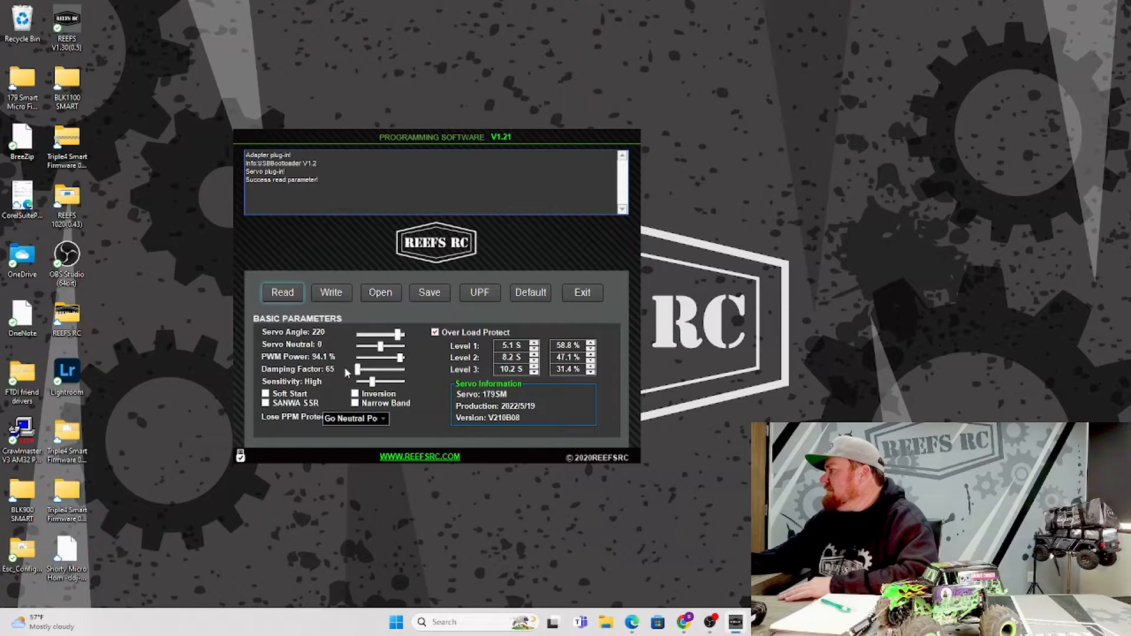
mouse_move(334, 392)
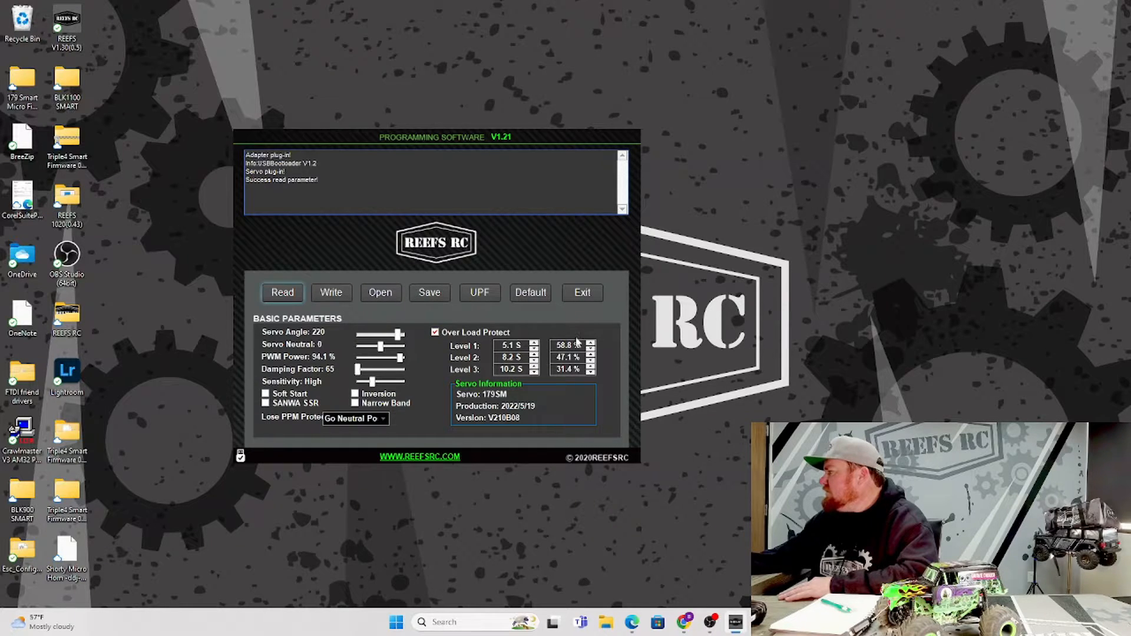
mouse_move(598, 376)
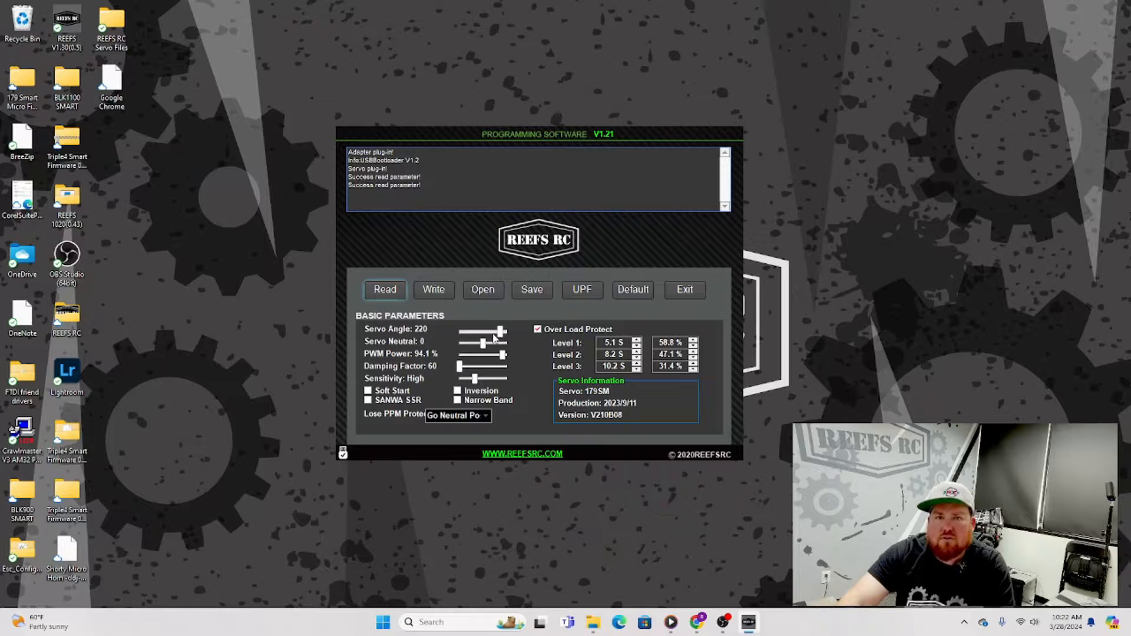
mouse_move(619, 390)
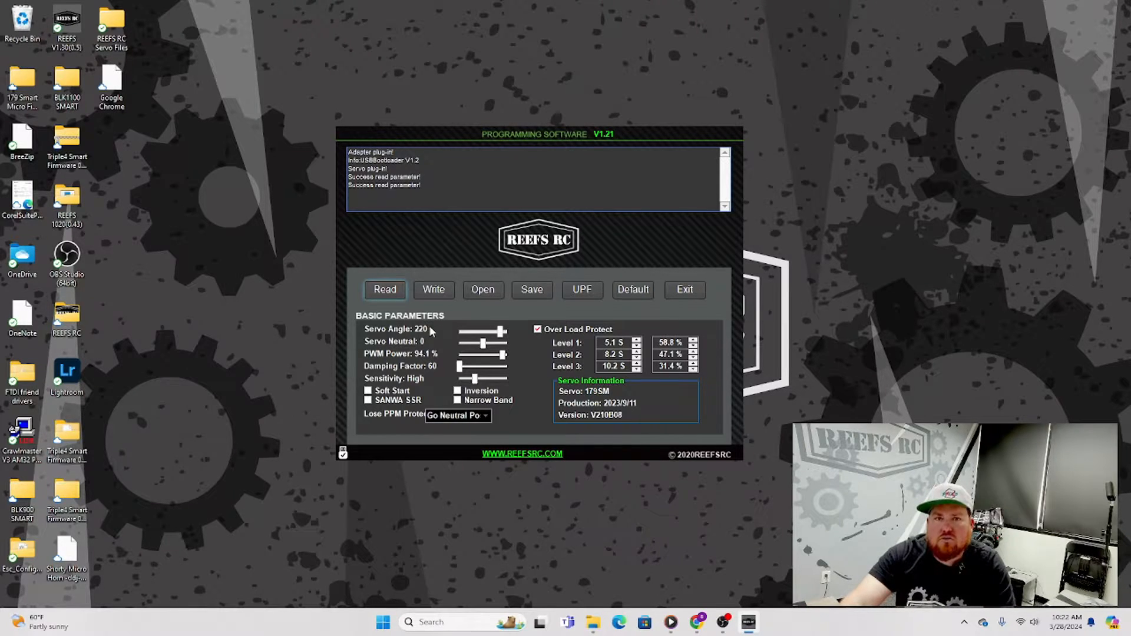
Step: Lower the Servo Angle slider to reduce the angle to 150
left_click_drag(498, 341, 480, 341)
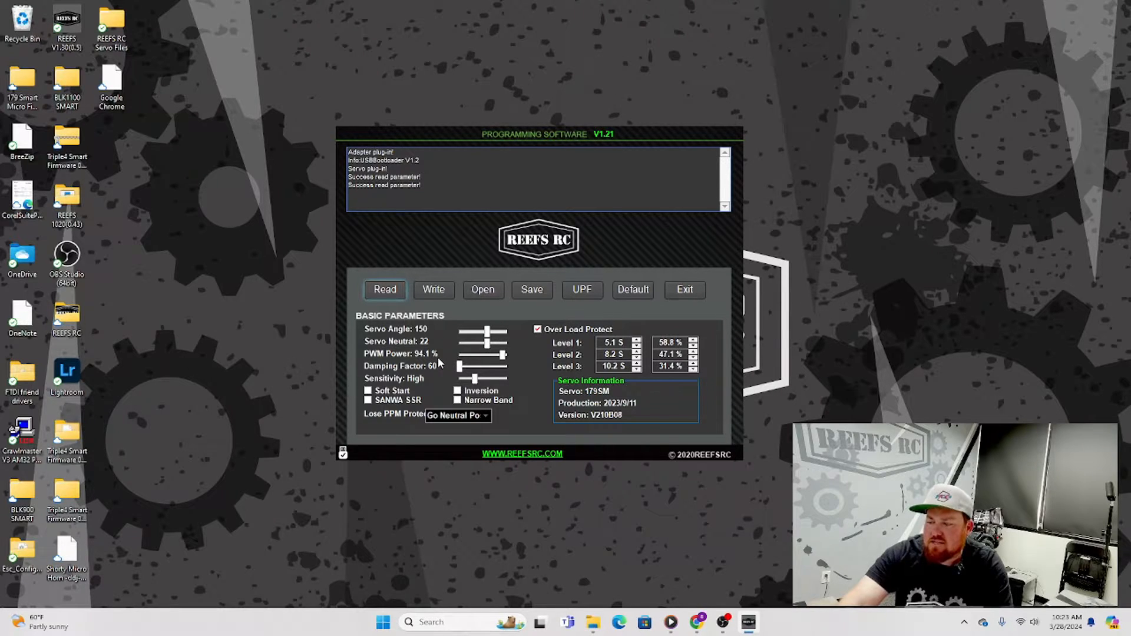
mouse_move(426, 364)
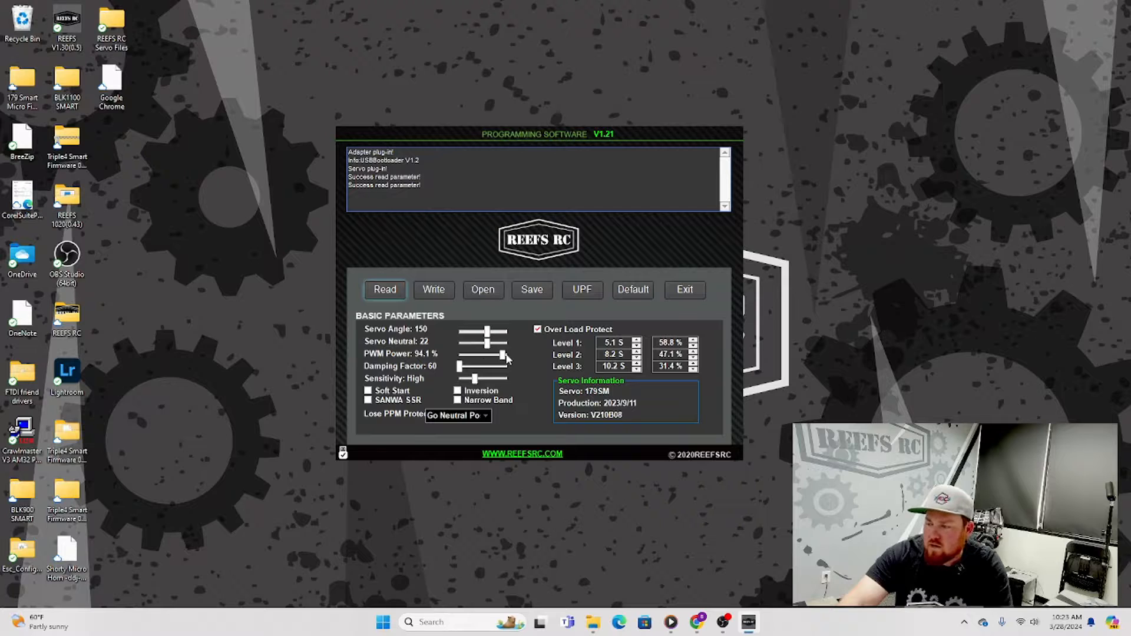
left_click_drag(505, 356, 500, 356)
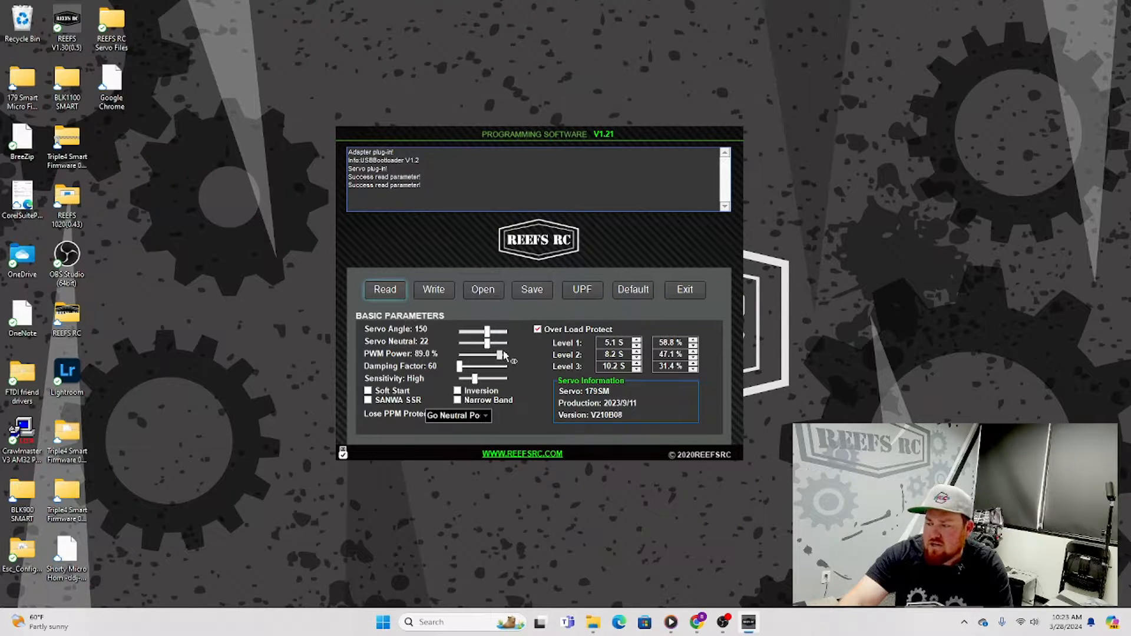
left_click_drag(500, 354, 512, 354)
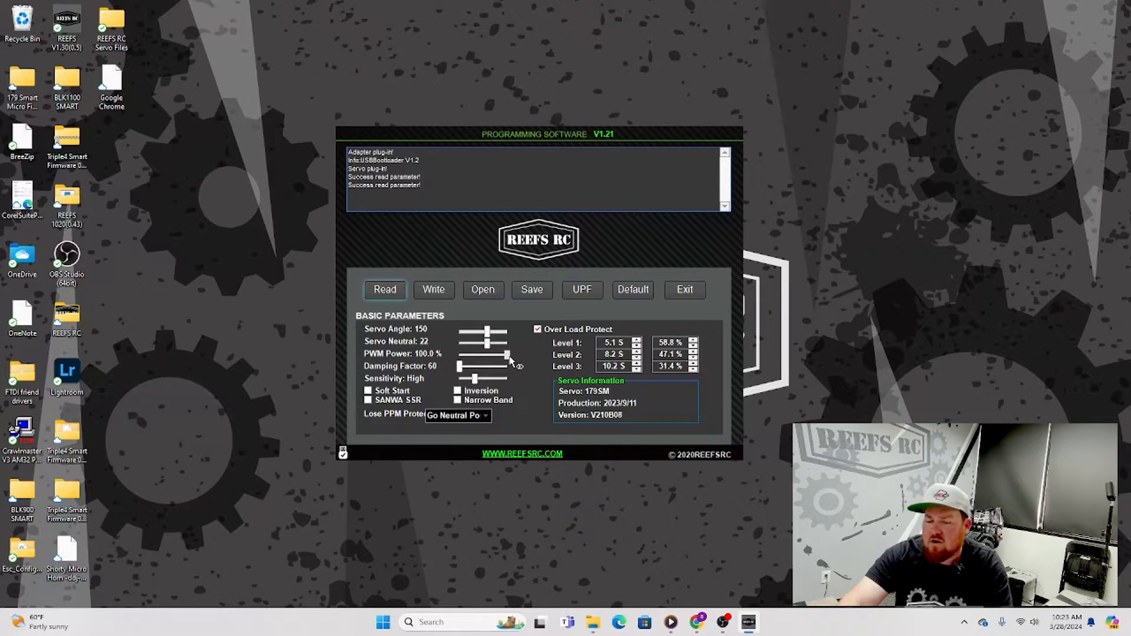
left_click_drag(508, 354, 479, 354)
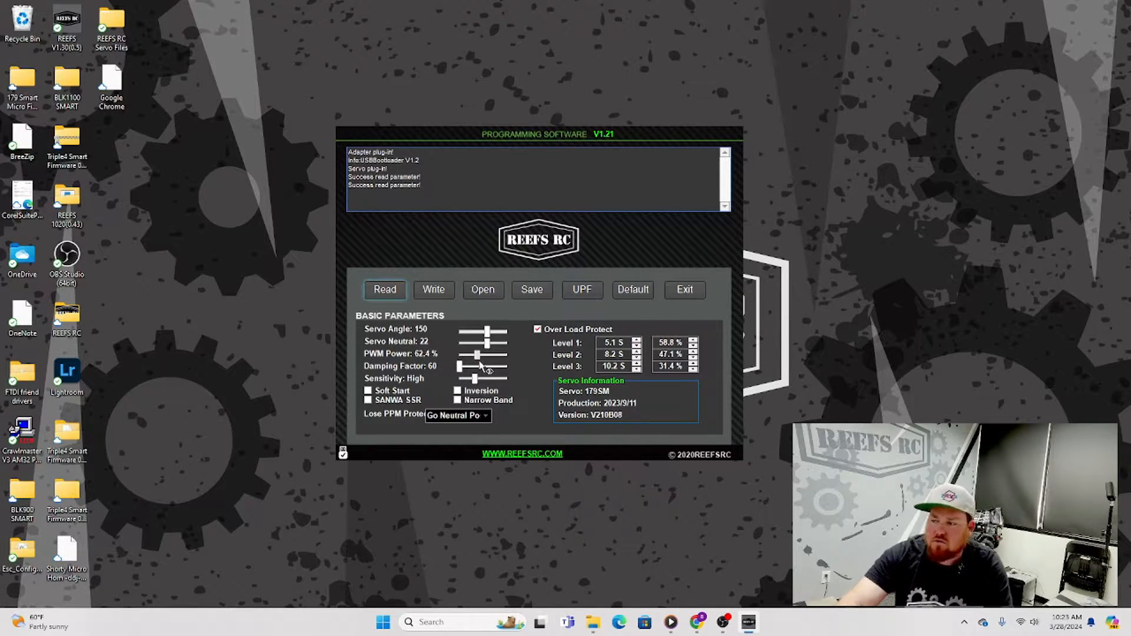
left_click_drag(479, 353, 509, 353)
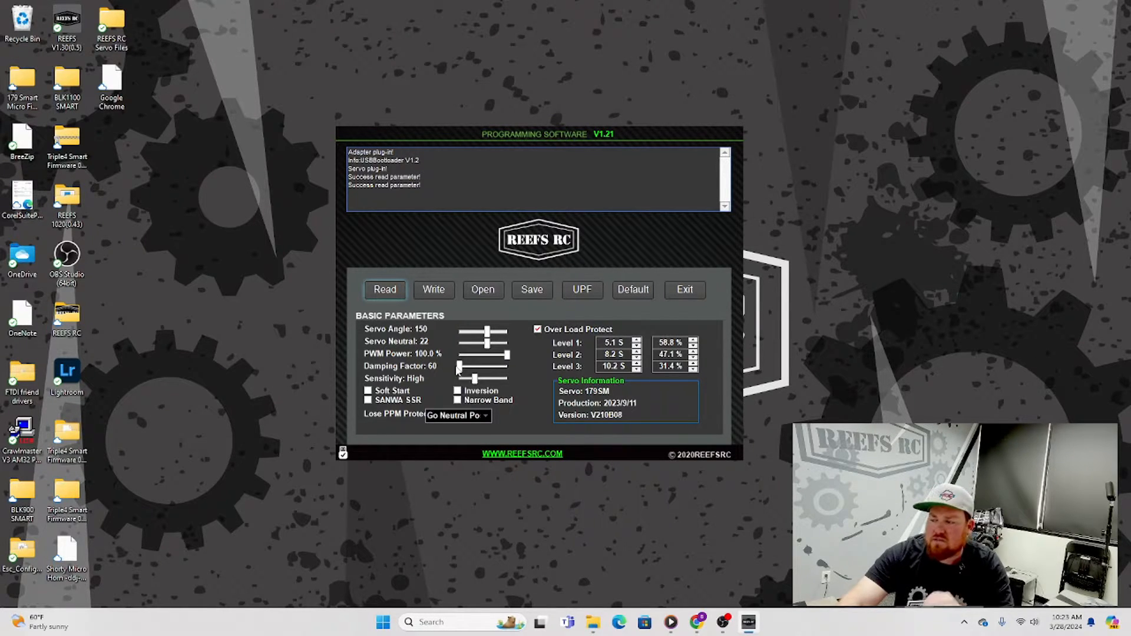
Step: Sweep the Damping Factor slider up to 600 and back, settling at 50
left_click_drag(476, 353, 476, 368)
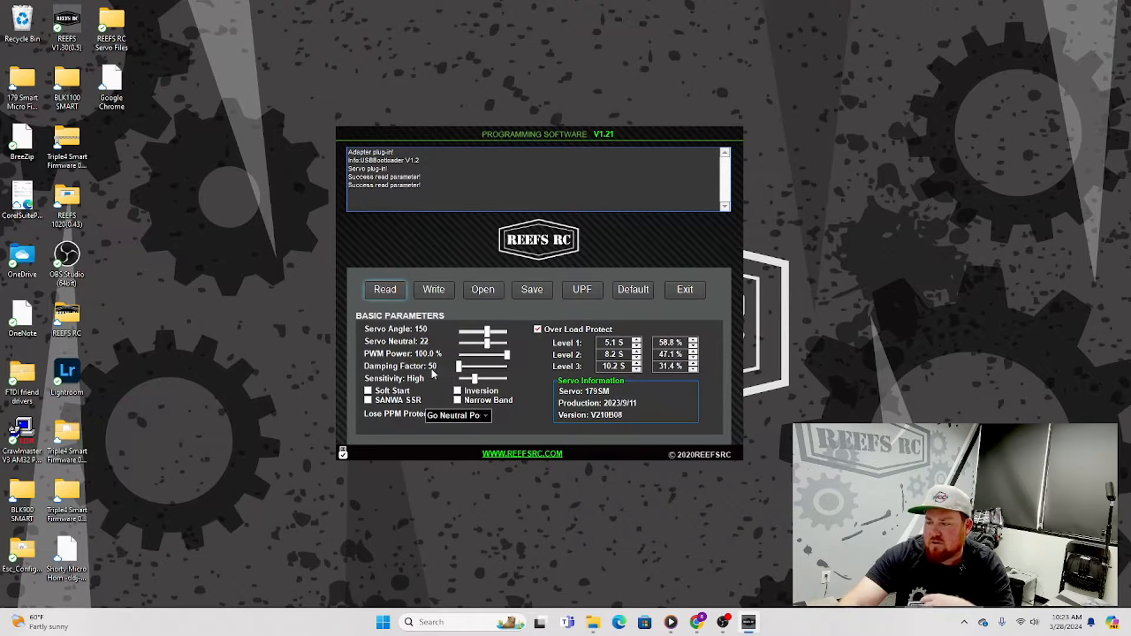
left_click_drag(476, 366, 491, 370)
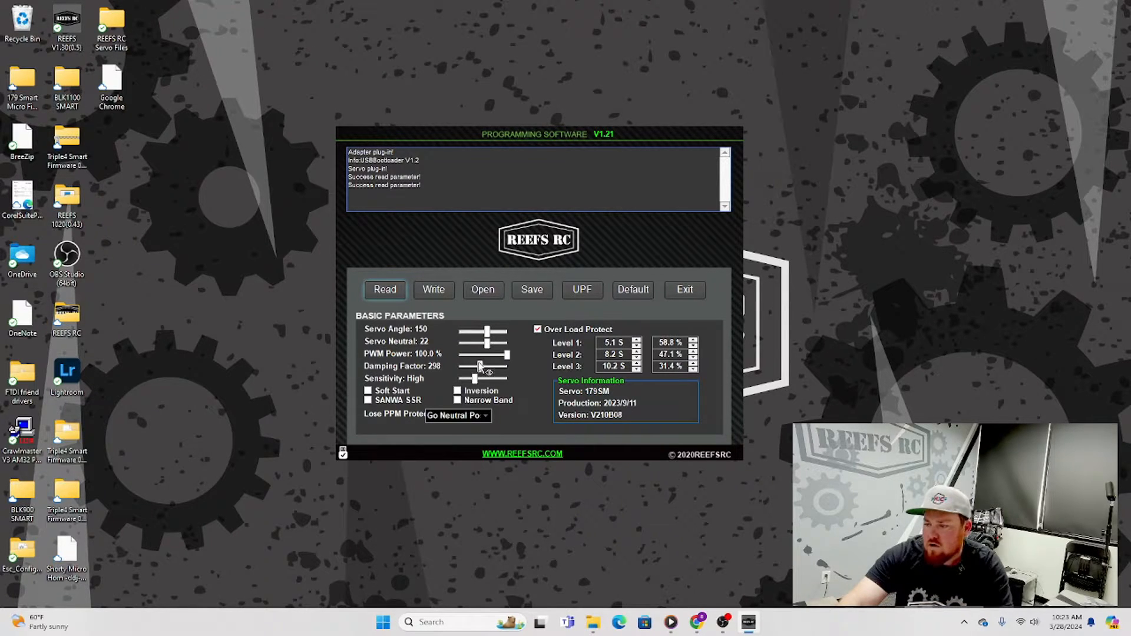
left_click_drag(480, 369, 504, 377)
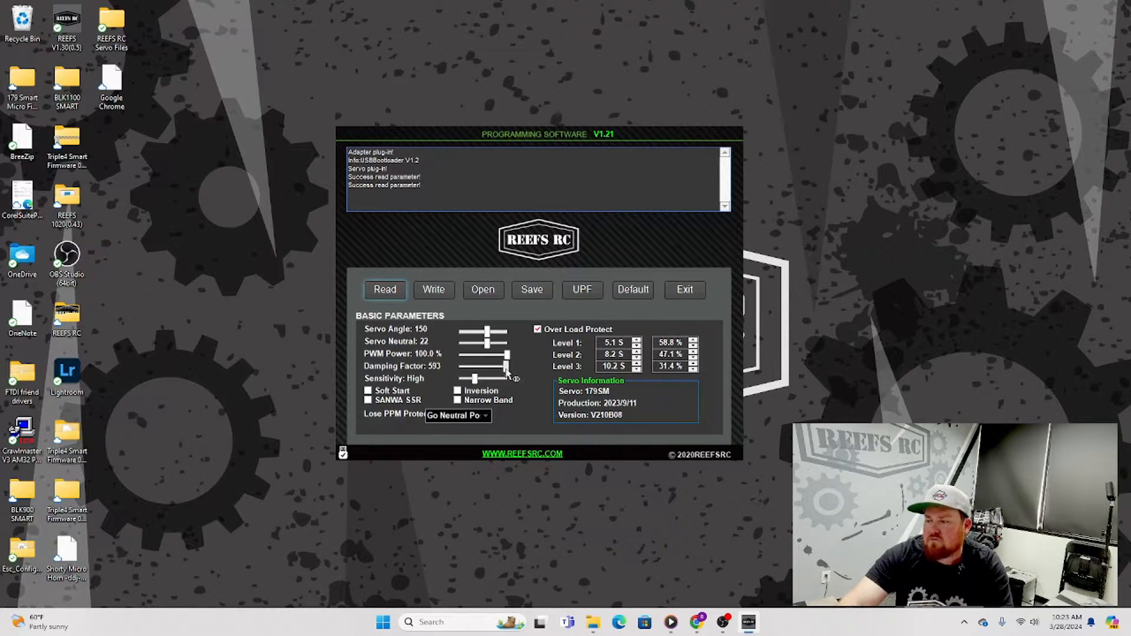
left_click_drag(498, 366, 504, 366)
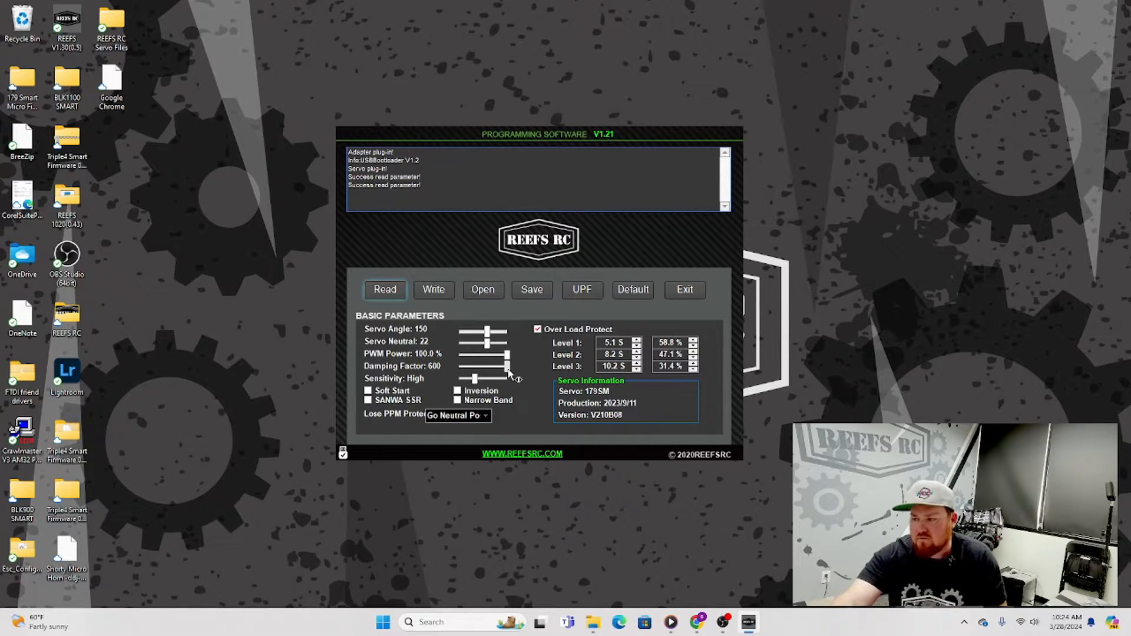
left_click_drag(505, 366, 473, 379)
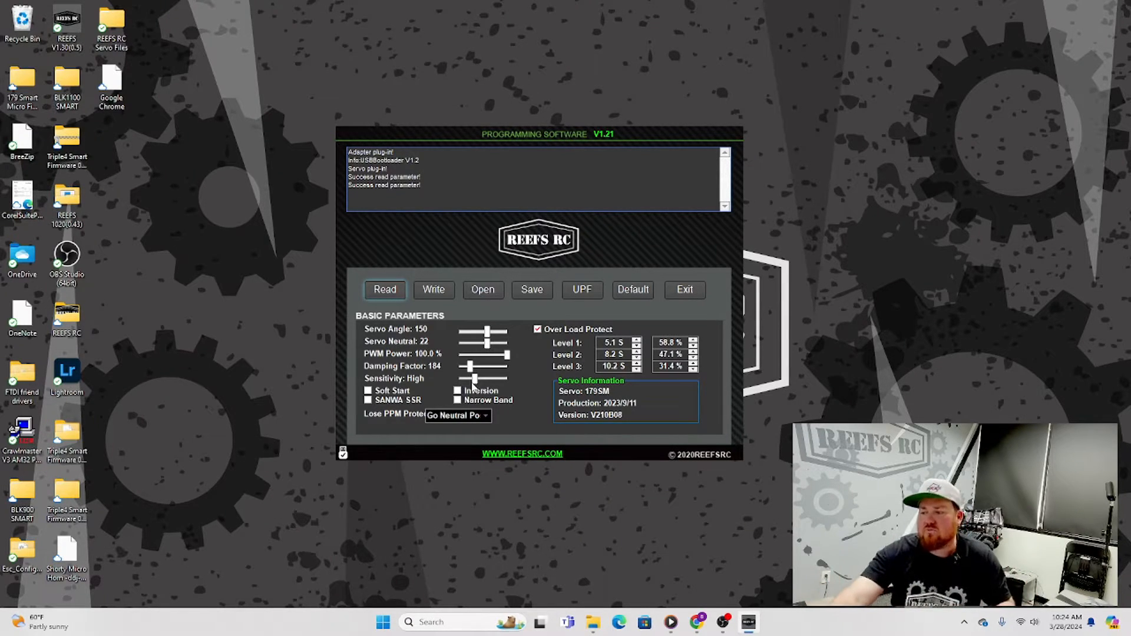
left_click_drag(491, 366, 465, 366)
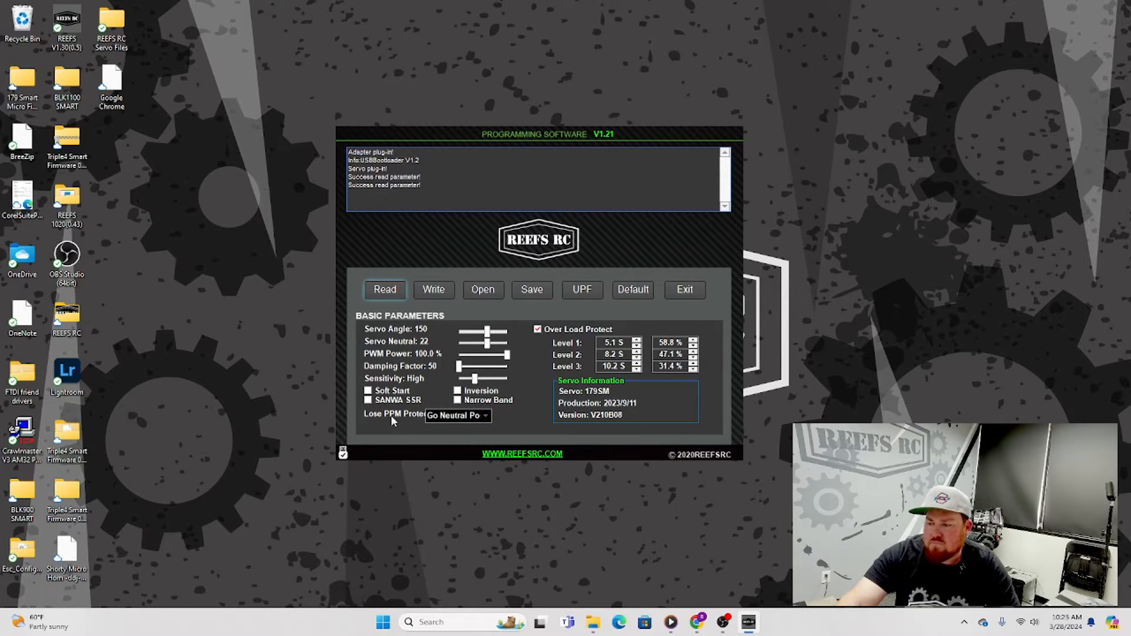
left_click(486, 416)
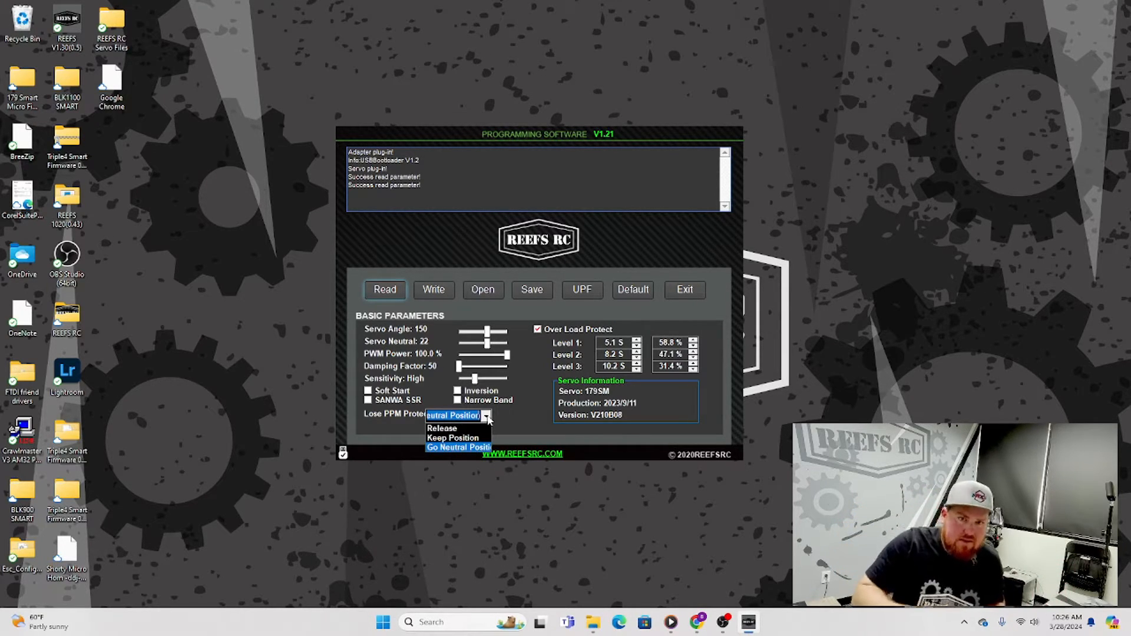
mouse_move(479, 450)
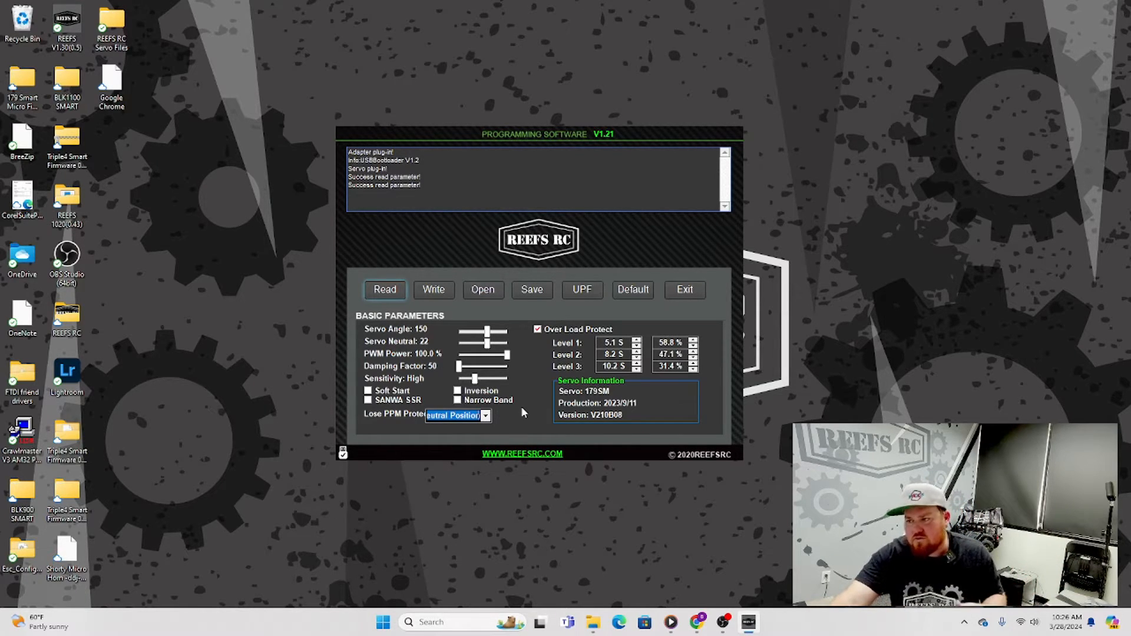
mouse_move(527, 410)
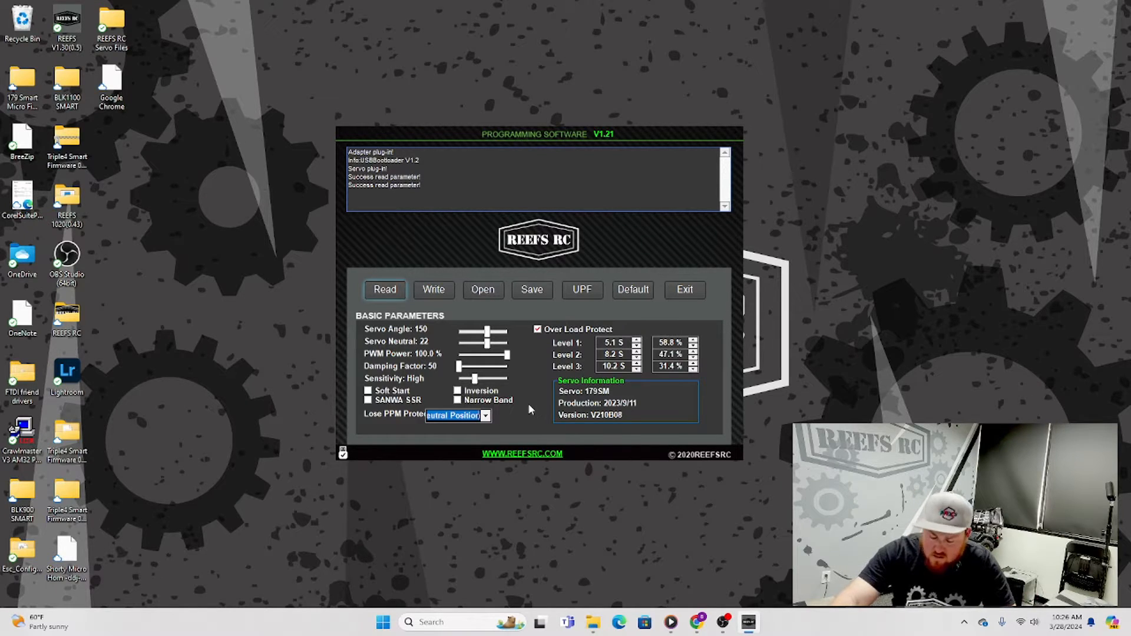
mouse_move(563, 341)
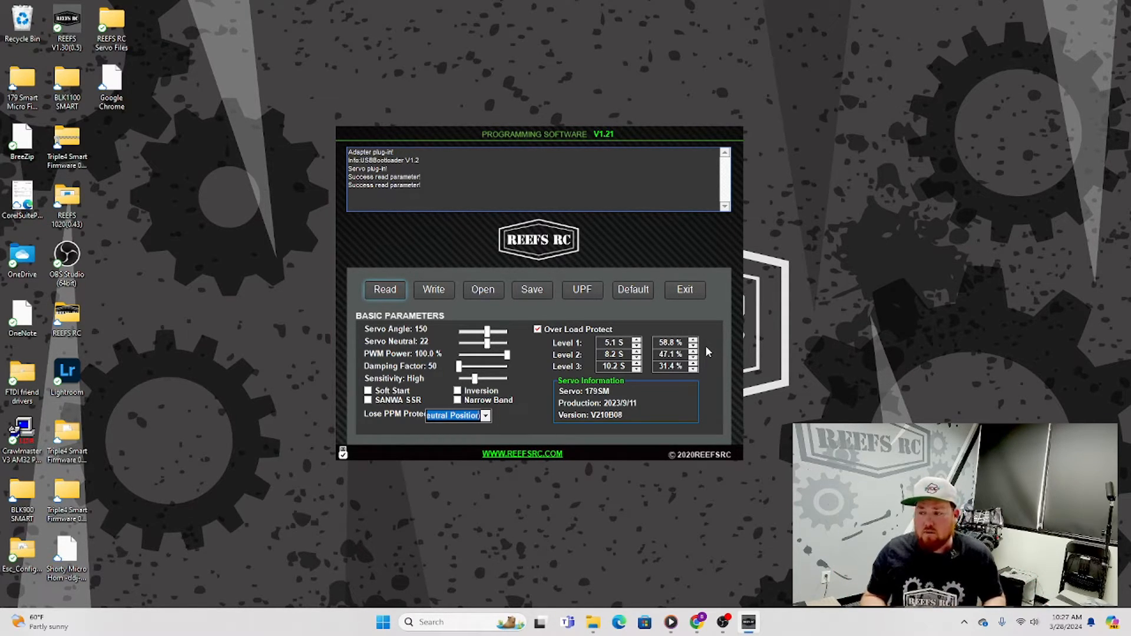
left_click(614, 355)
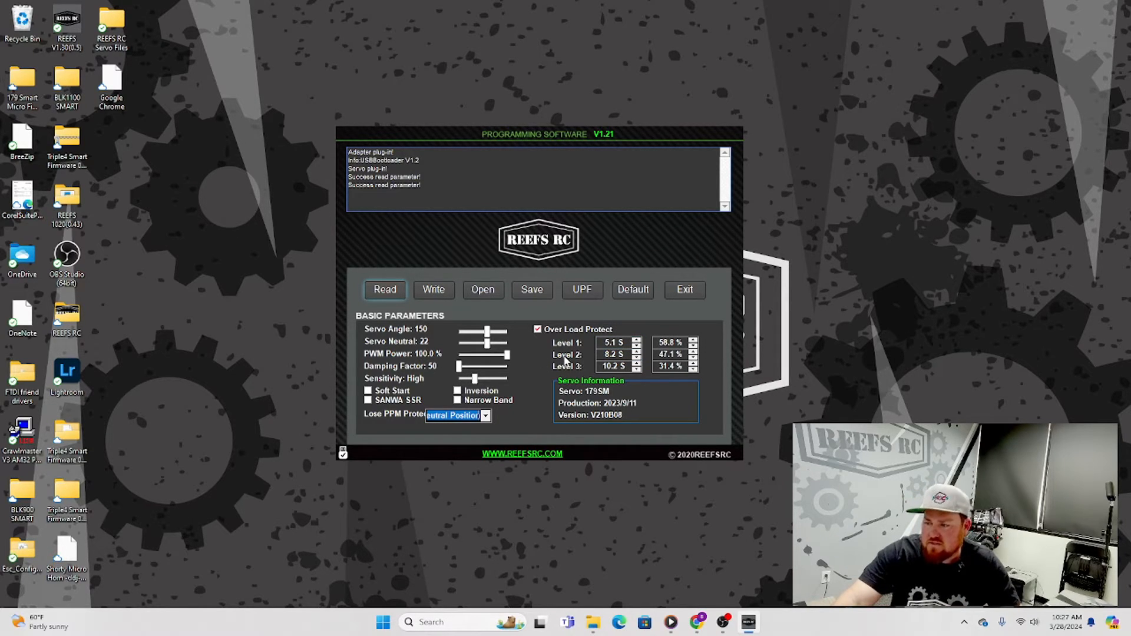
mouse_move(549, 376)
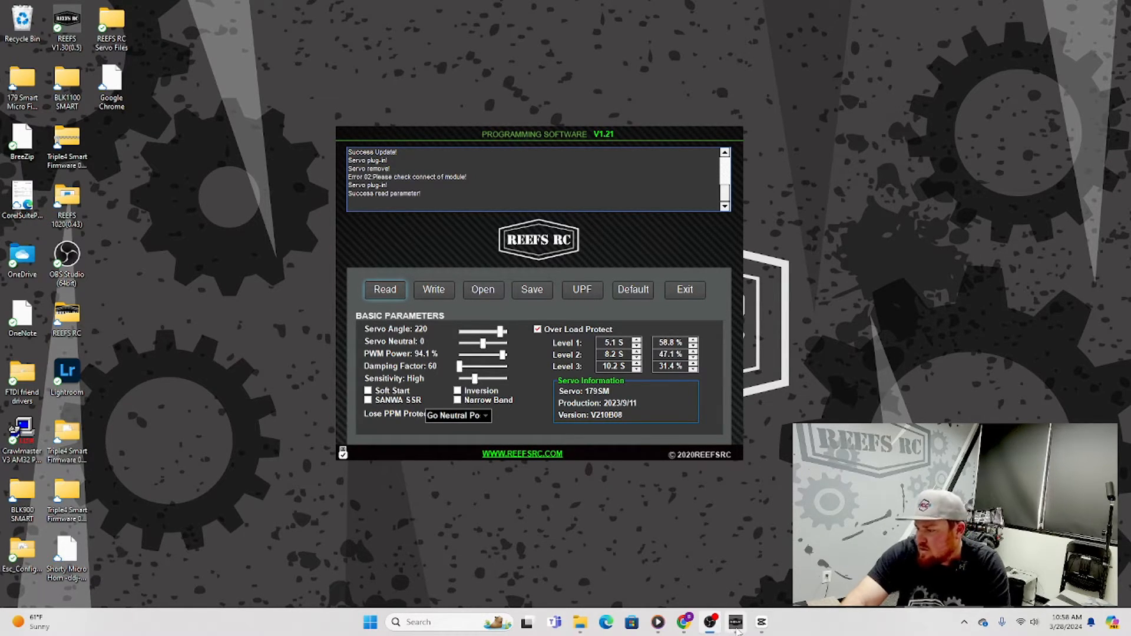
mouse_move(735, 622)
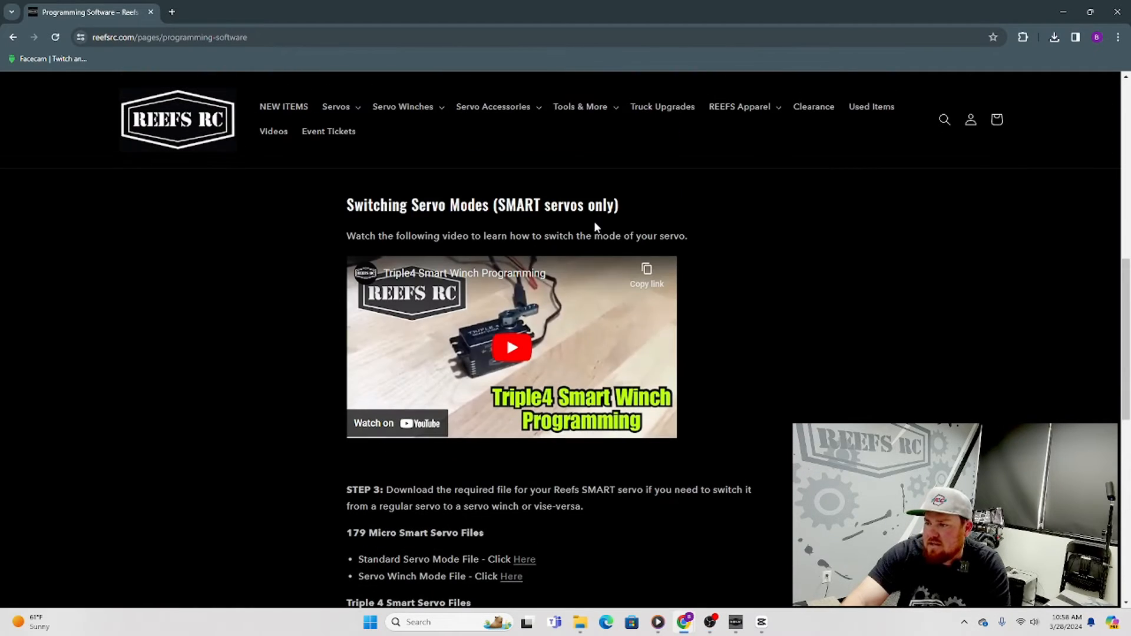
Step: Scroll to Step 3 and download the 1100 SMART servo winch mode file
scroll("down", 3)
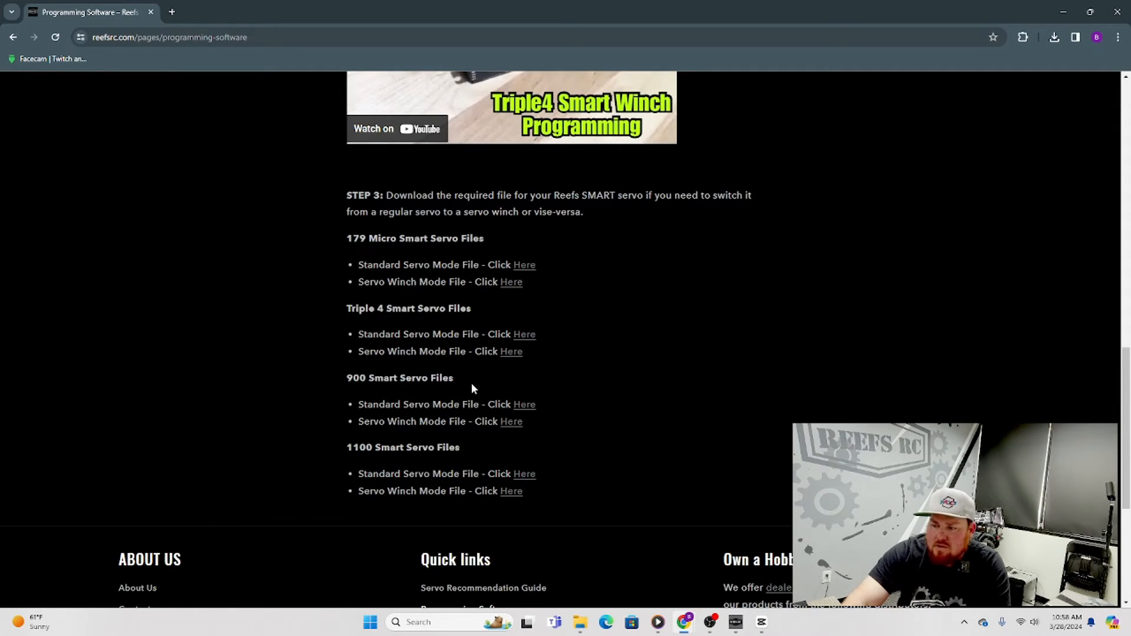
mouse_move(476, 457)
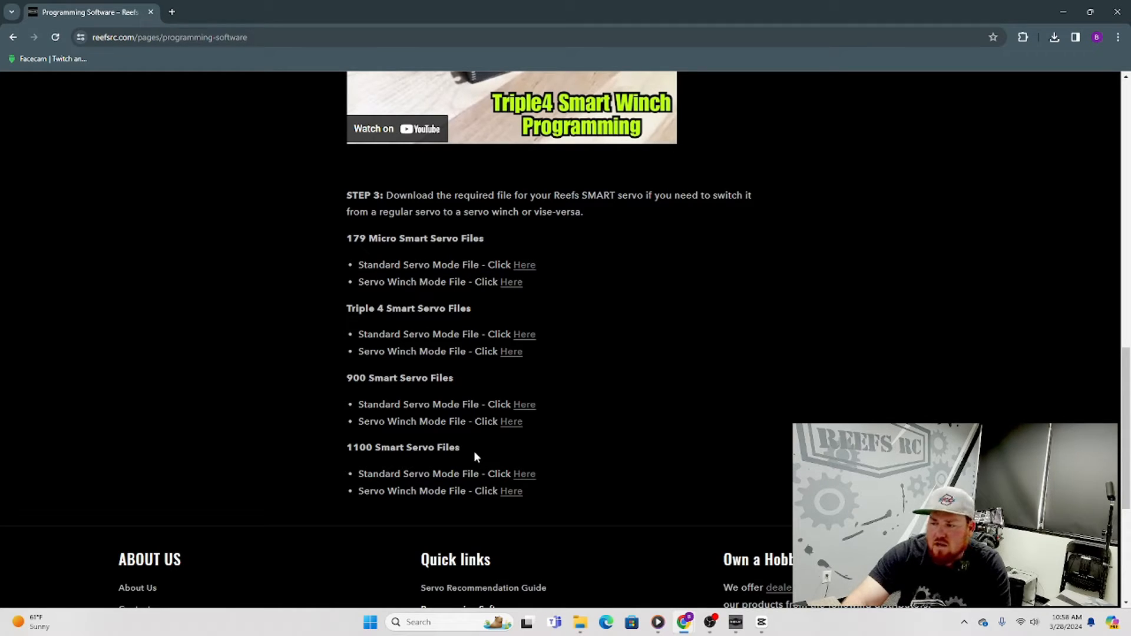
mouse_move(495, 541)
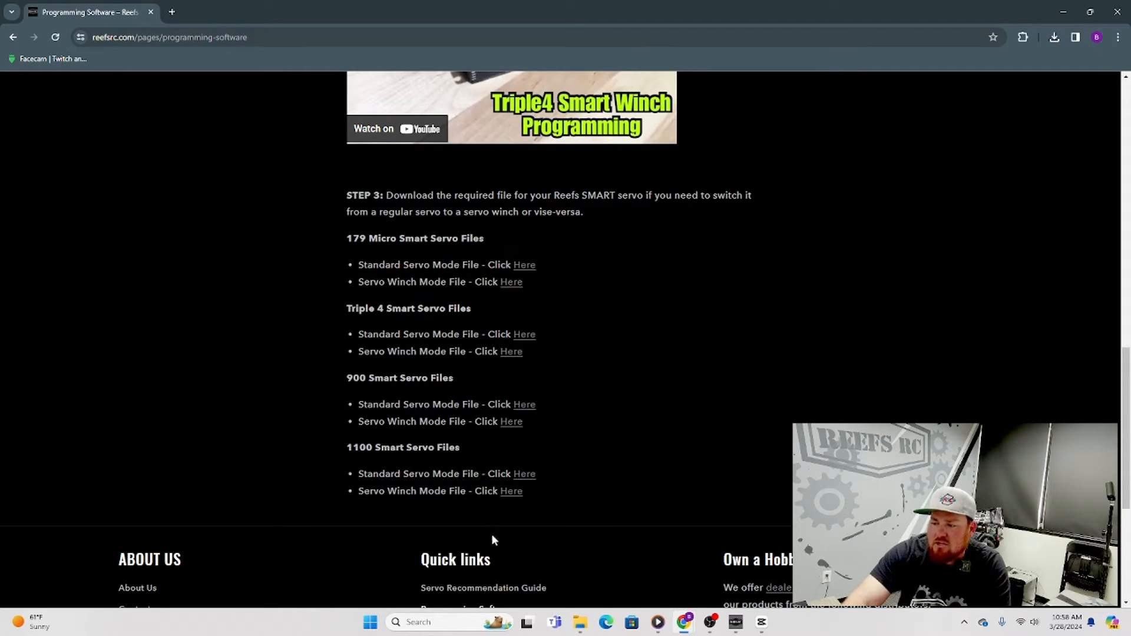
mouse_move(511, 491)
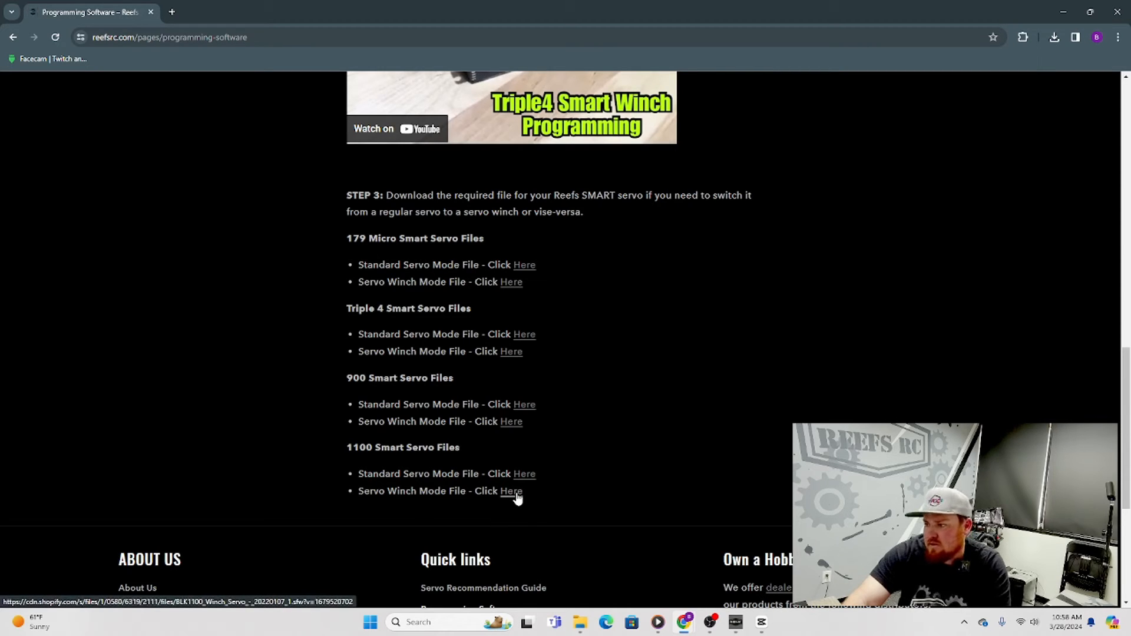
left_click(512, 490)
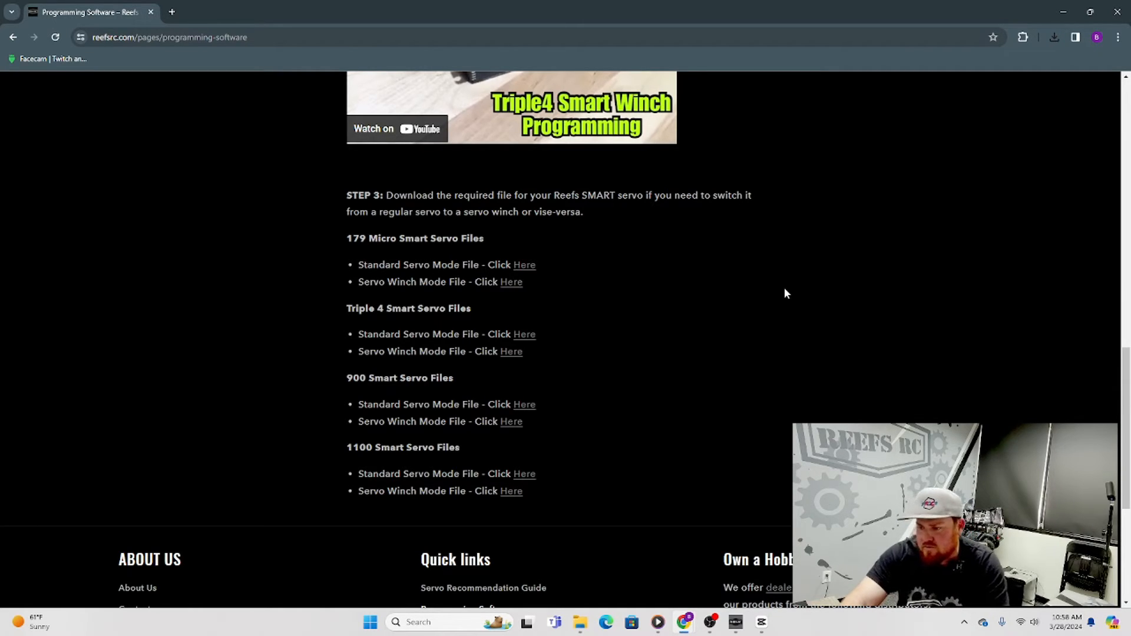
mouse_move(568, 336)
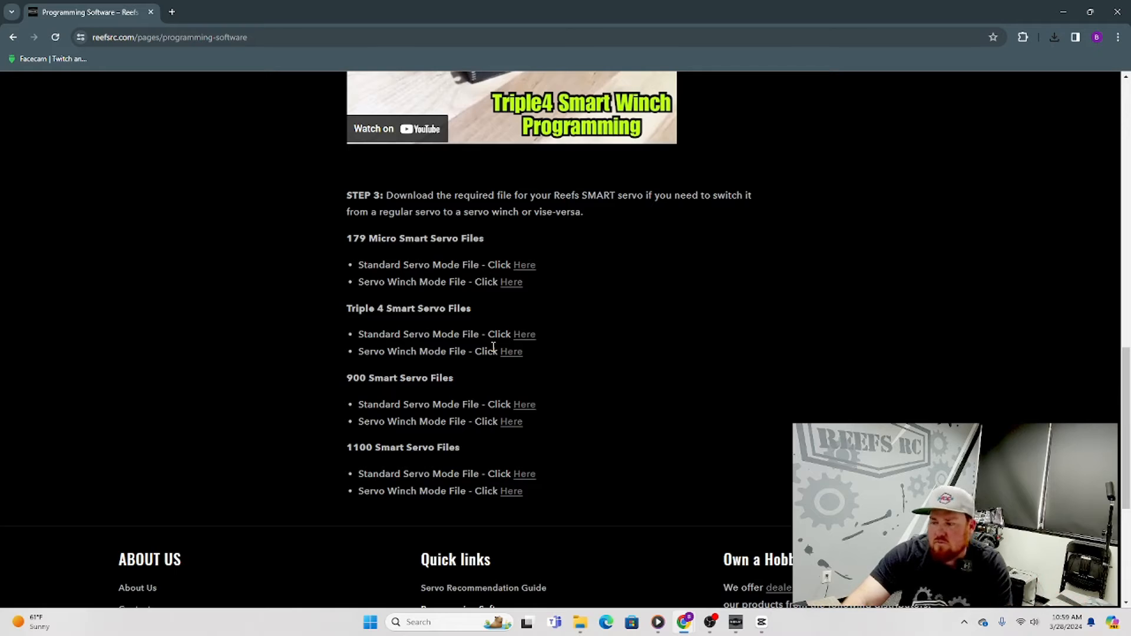
mouse_move(525, 404)
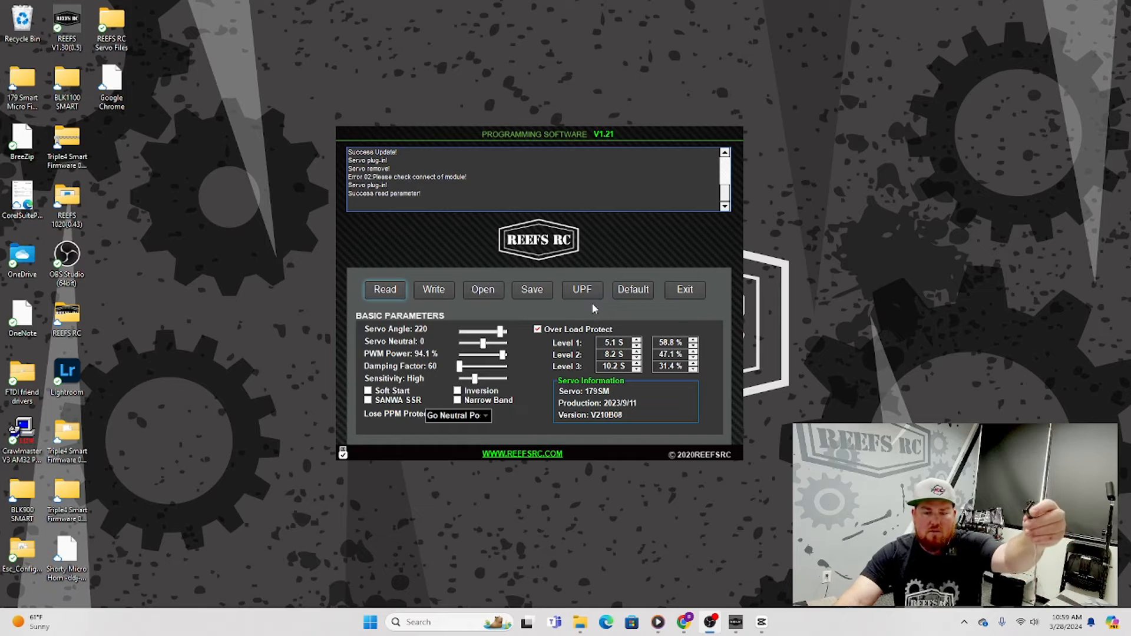
mouse_move(525, 144)
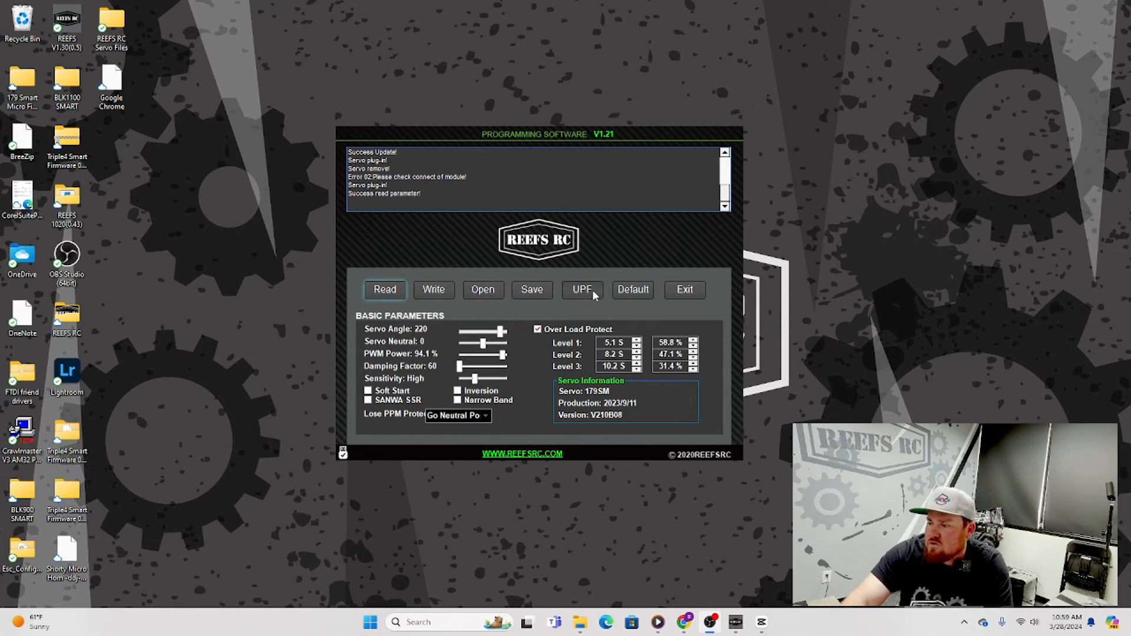
mouse_move(590, 295)
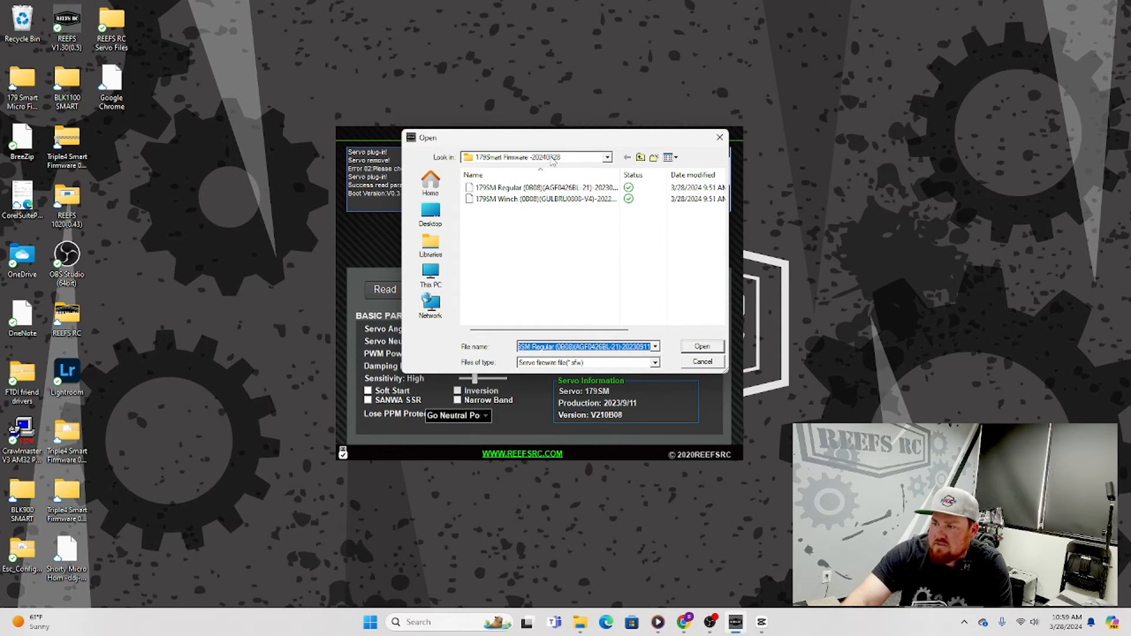
Step: Flash the 179SM Winch firmware file onto the servo
left_click(541, 199)
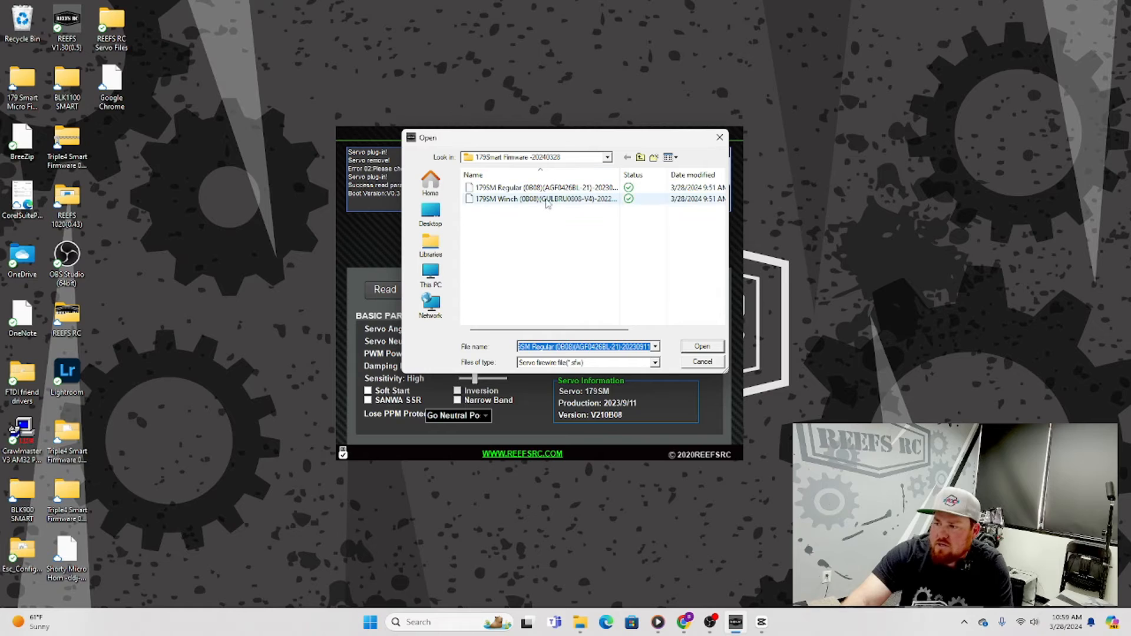
left_click(700, 361)
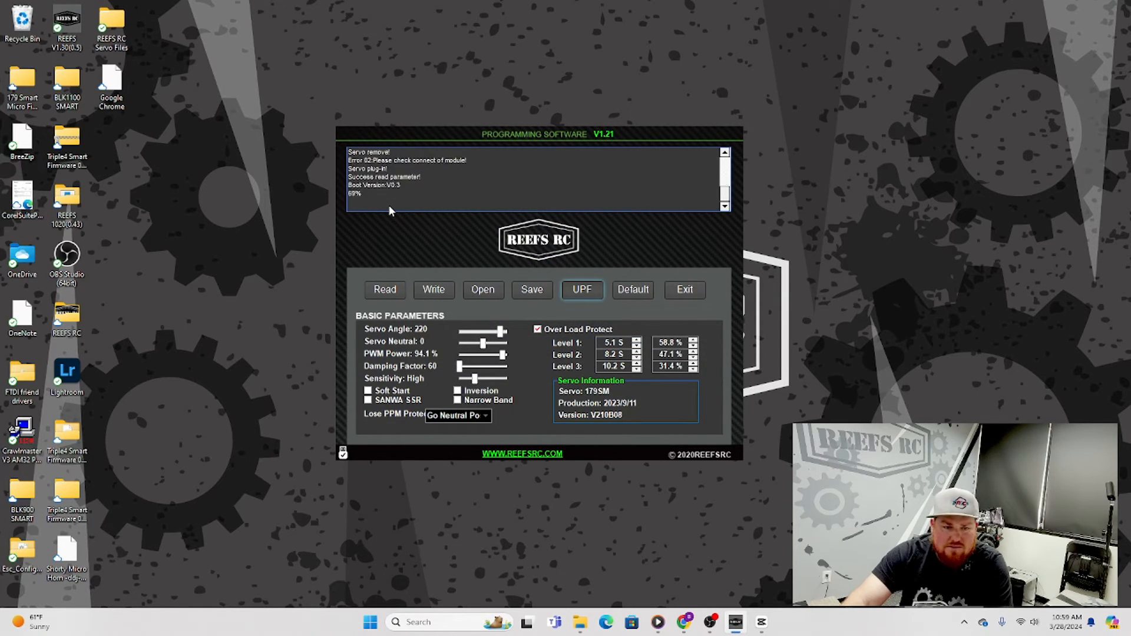
Step: Let the winch update finish and review ProPTL 3.0 s and PWM Power 86.3%
left_click(582, 289)
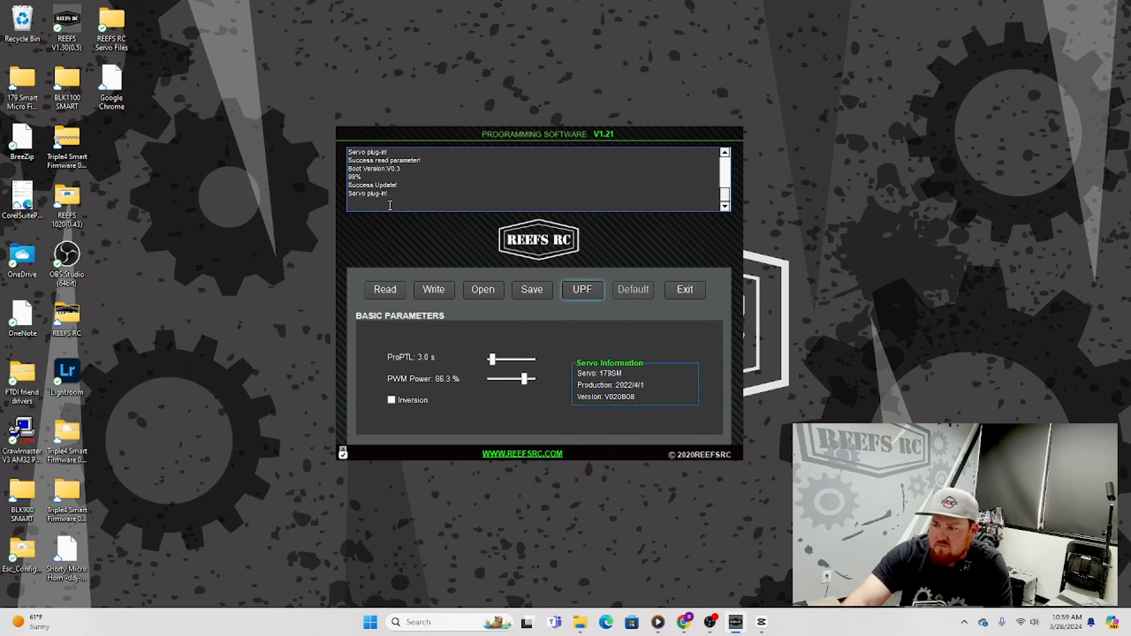
mouse_move(507, 287)
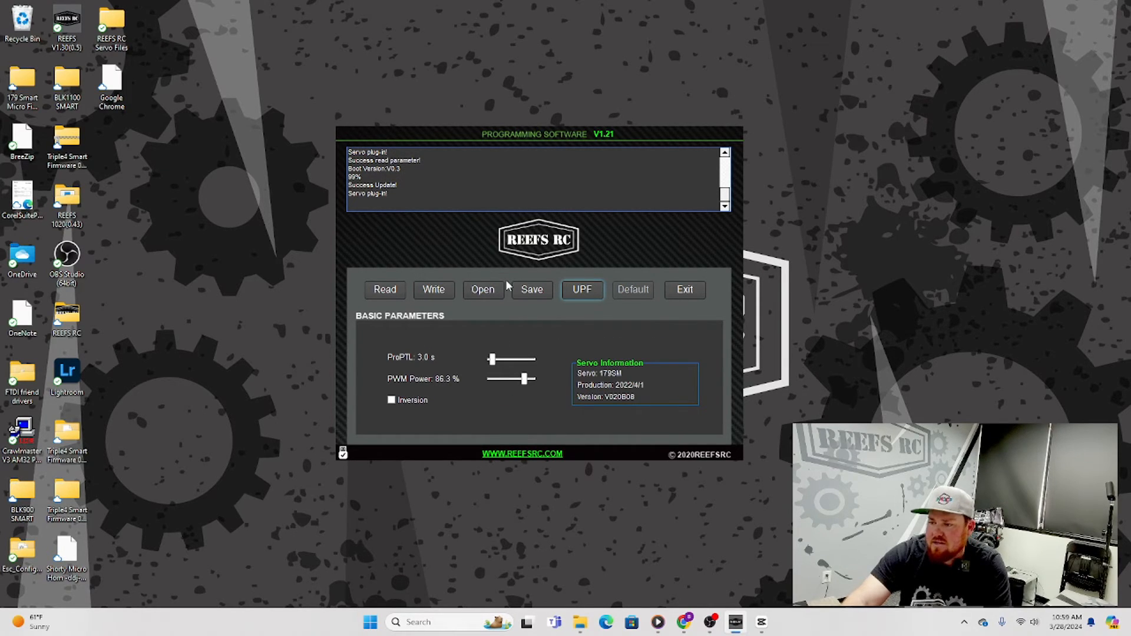
mouse_move(503, 404)
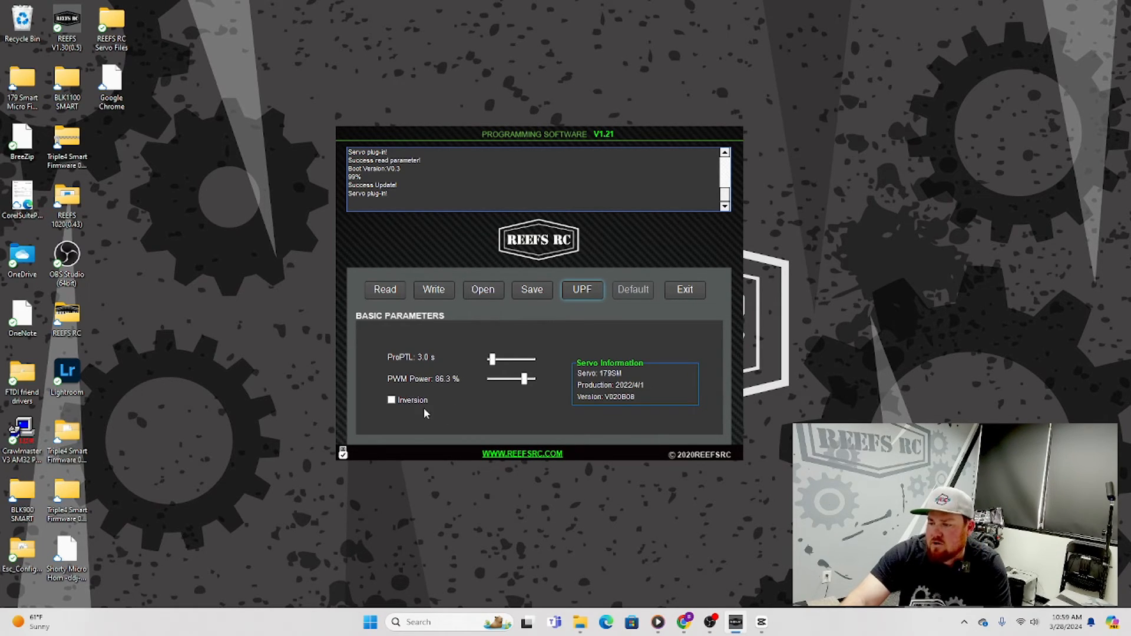
mouse_move(444, 386)
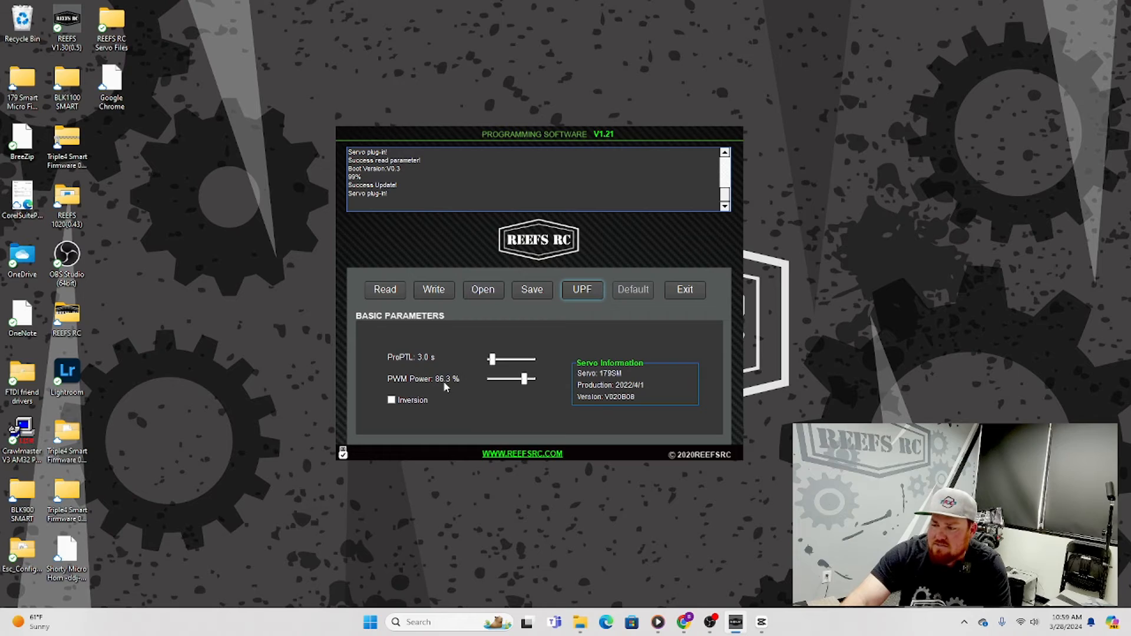
mouse_move(450, 386)
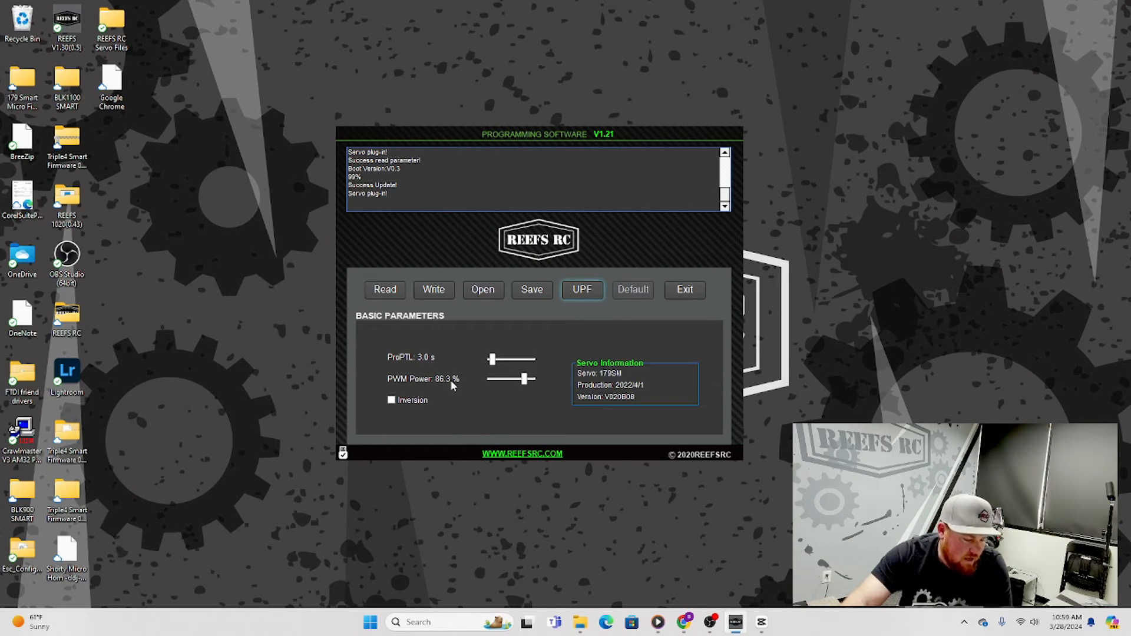
mouse_move(448, 363)
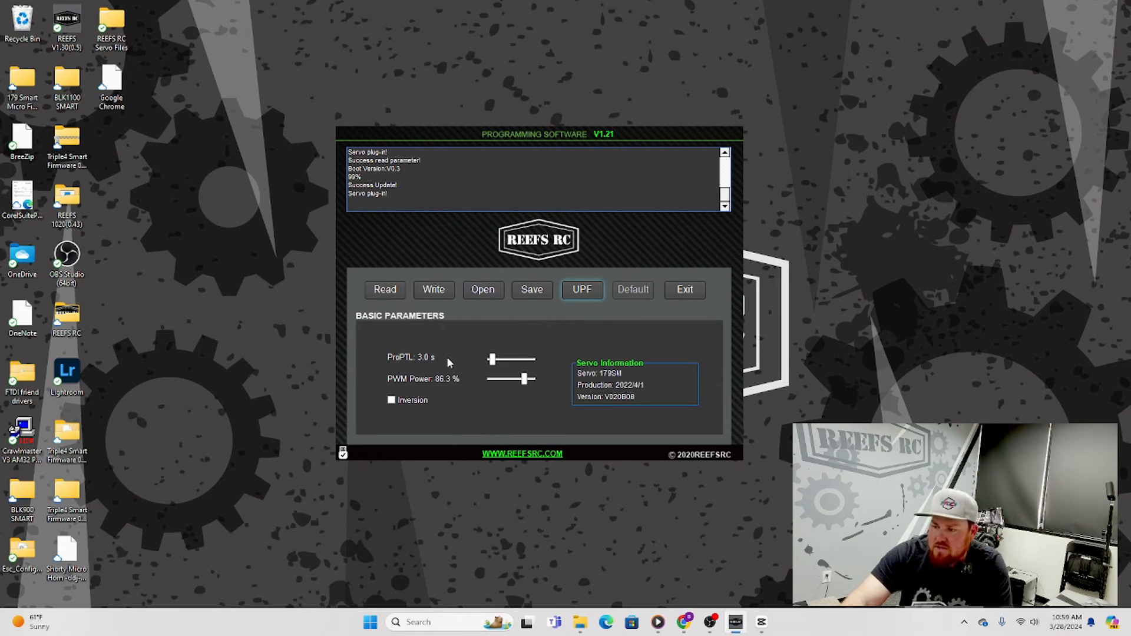
mouse_move(402, 370)
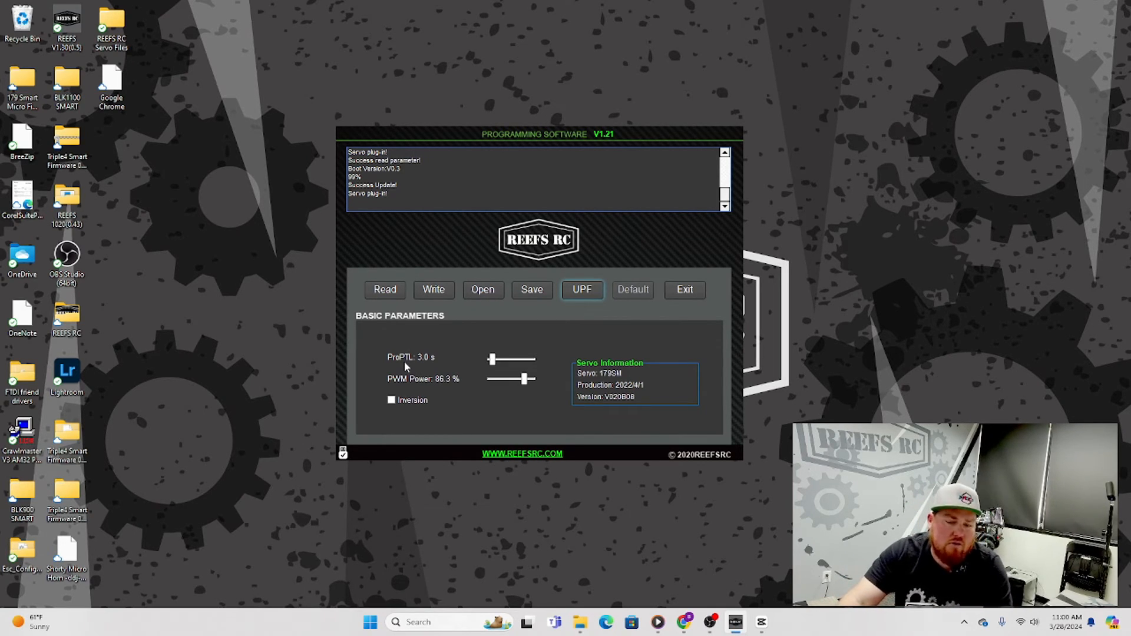
mouse_move(434, 368)
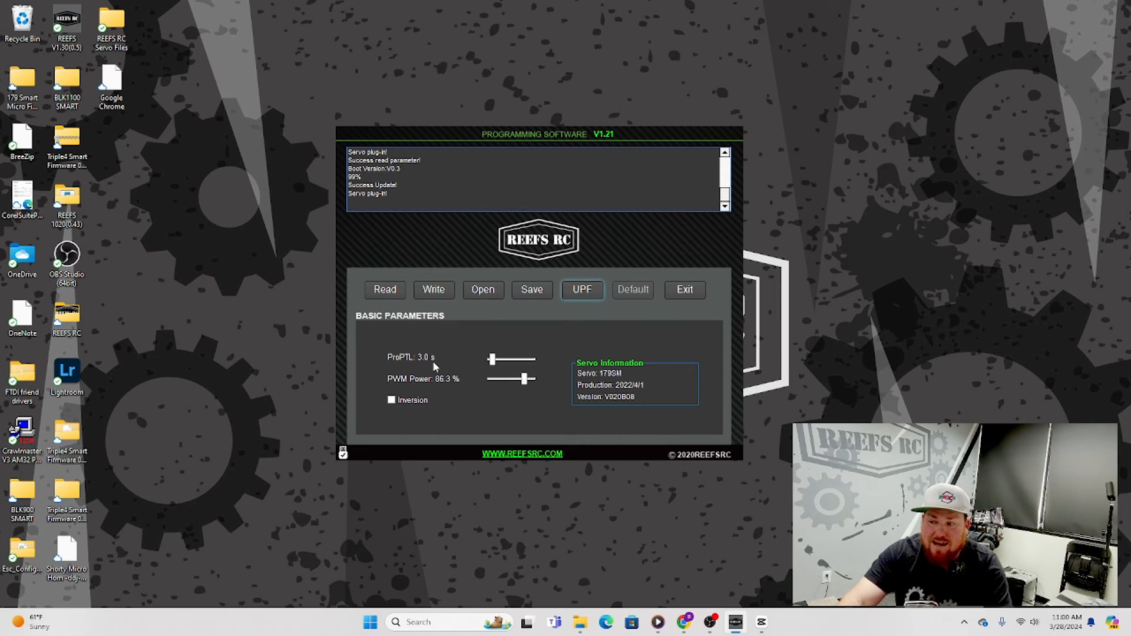
mouse_move(433, 276)
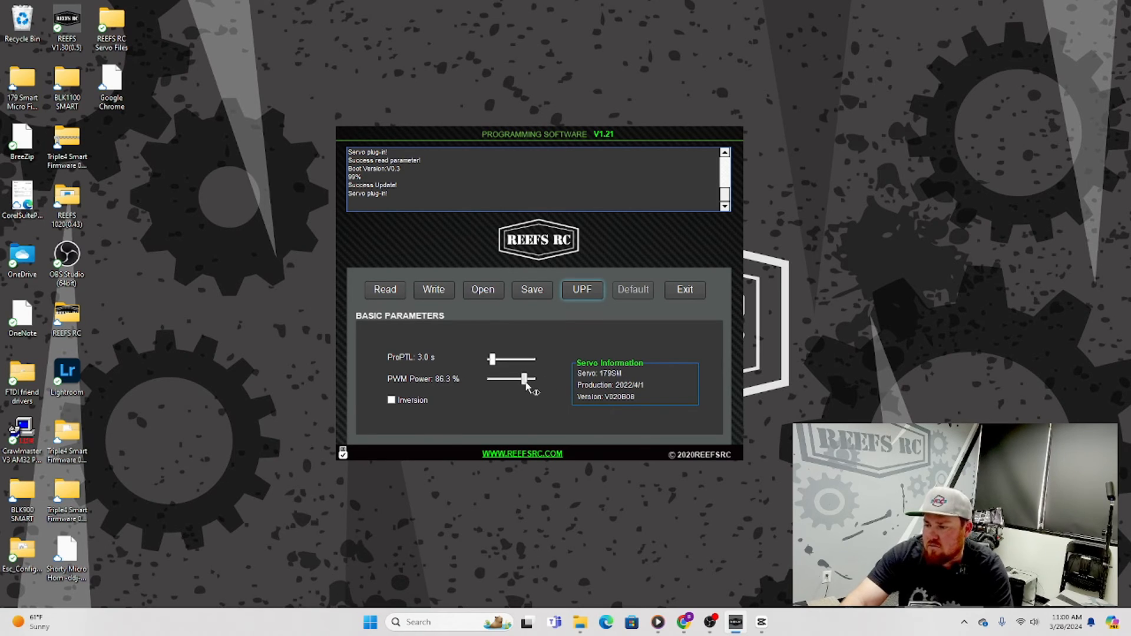
Step: Set PWM Power to 100% with Inversion on, write it, and read it back
left_click_drag(525, 379, 541, 379)
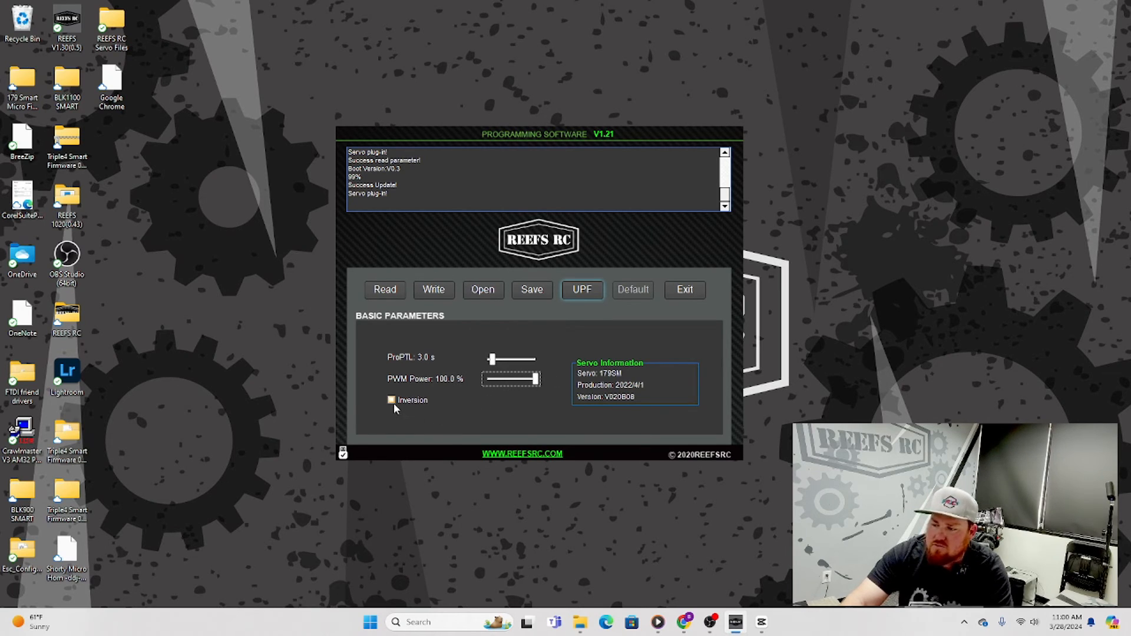
left_click(391, 400)
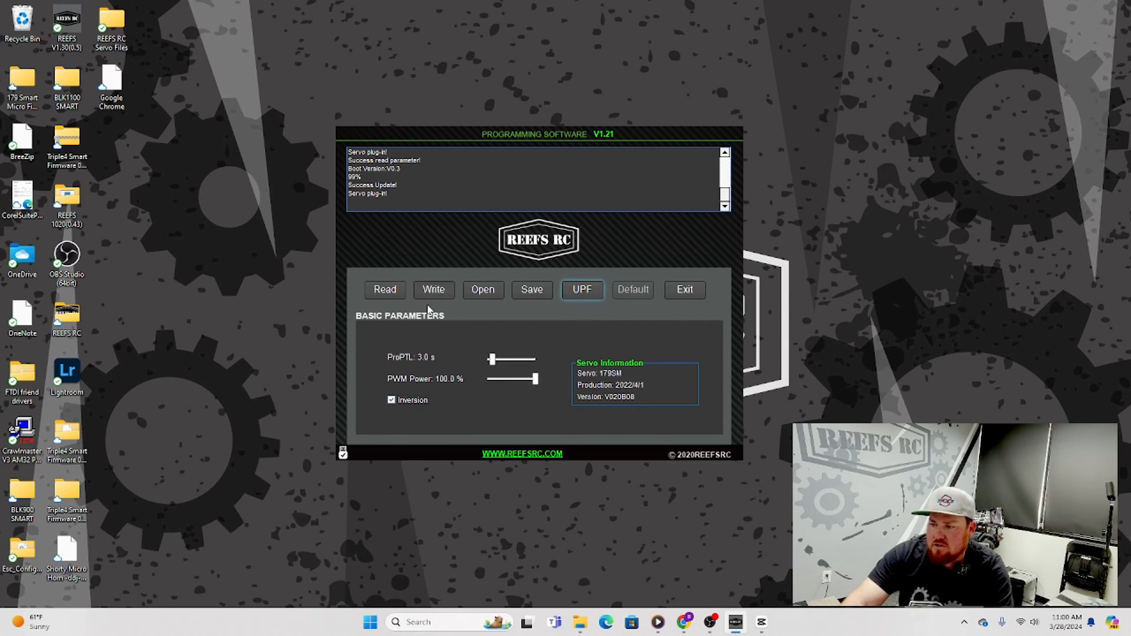
left_click(434, 290)
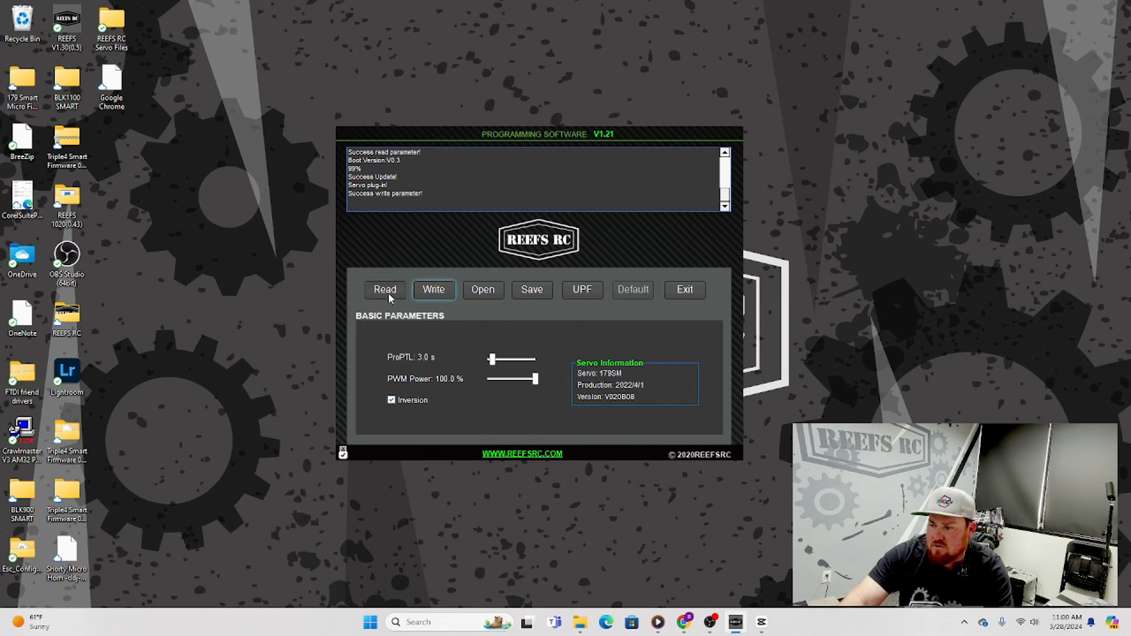
left_click(385, 289)
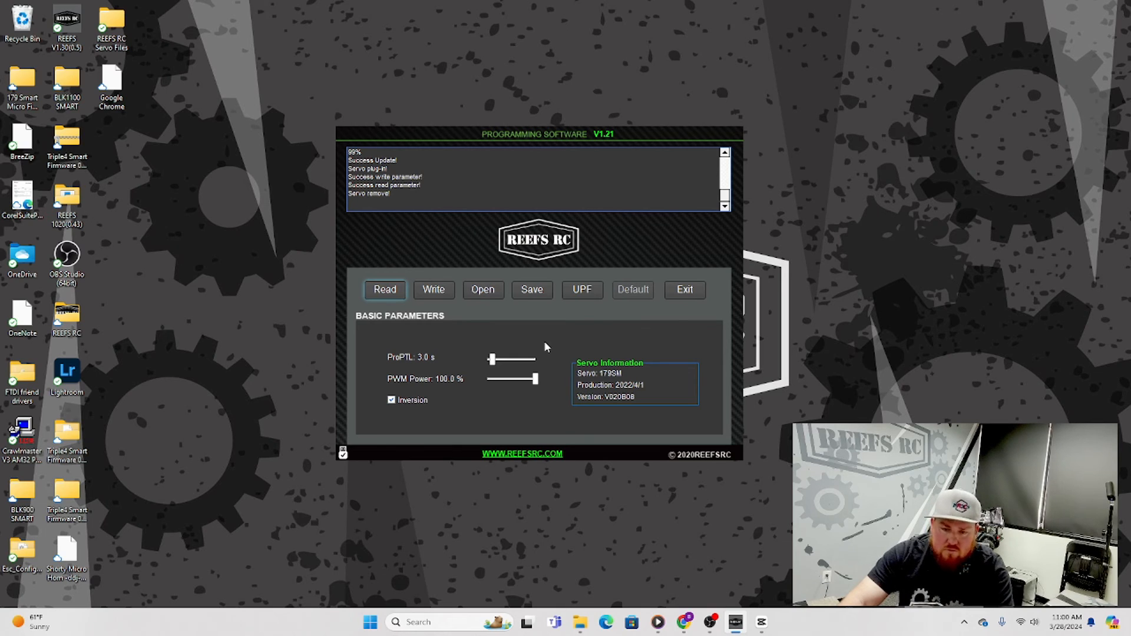
left_click(582, 289)
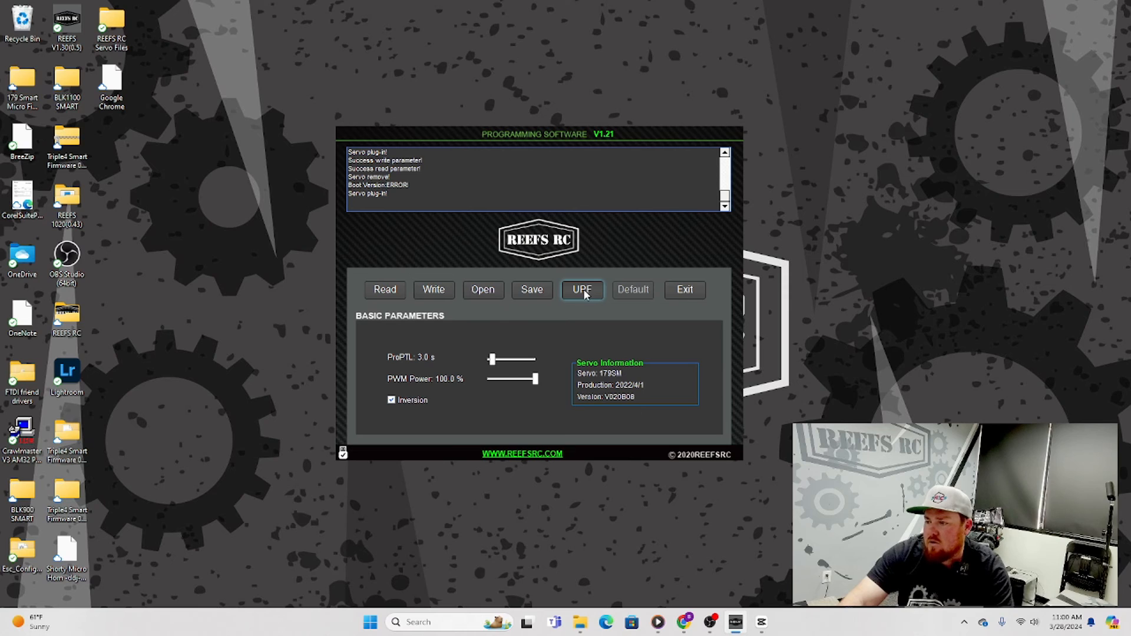
Step: Flash the 179SM Regular firmware back onto the servo
left_click(582, 289)
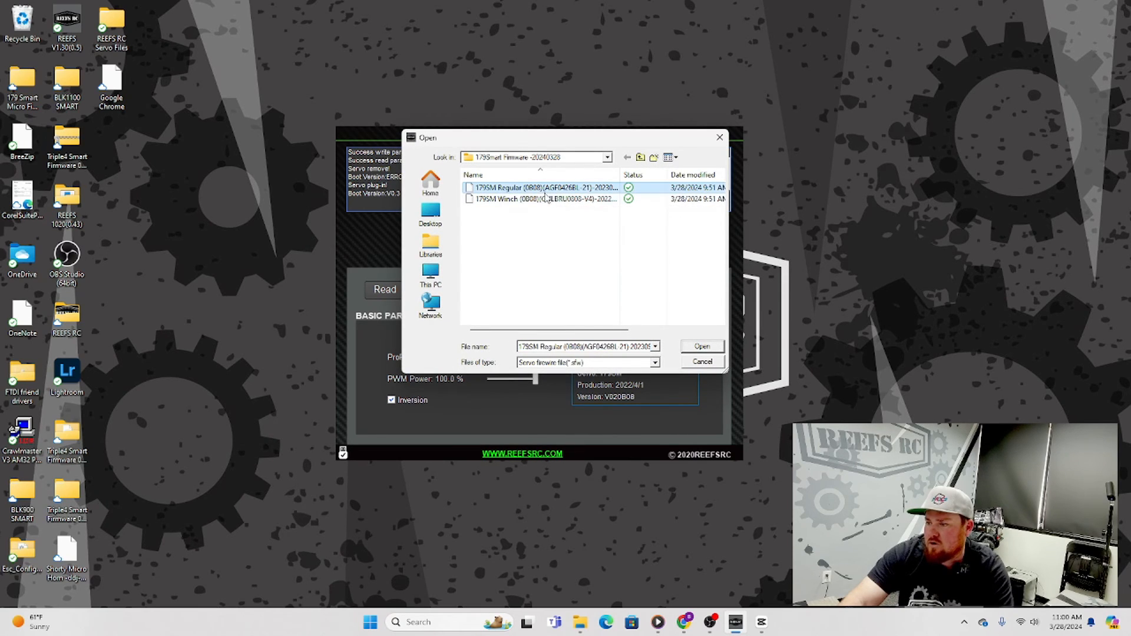
left_click(701, 361)
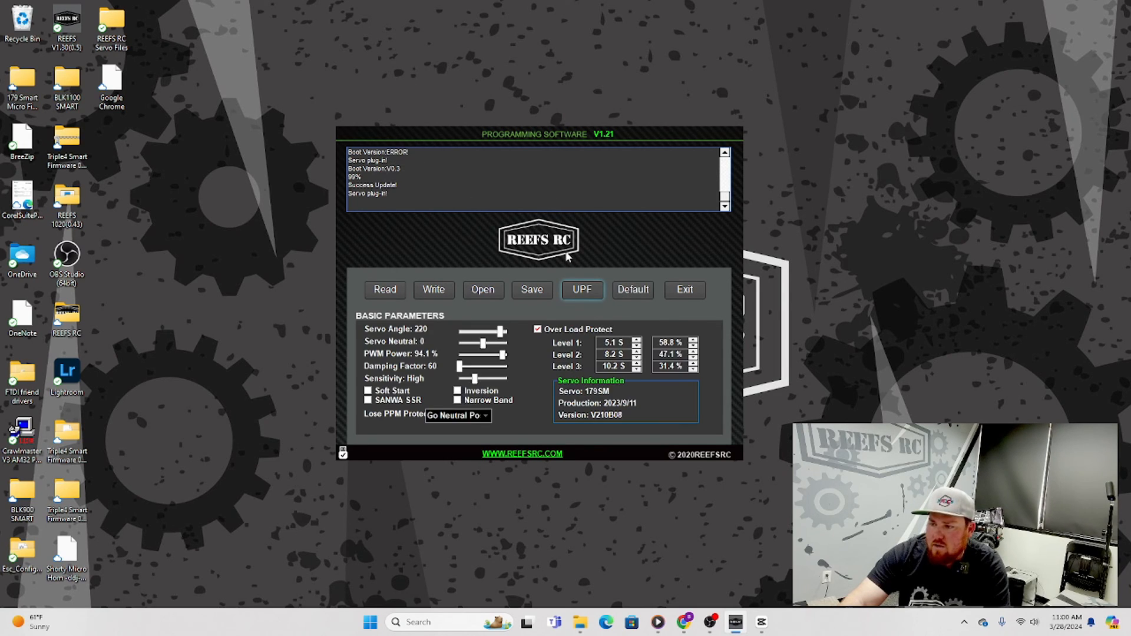
mouse_move(449, 298)
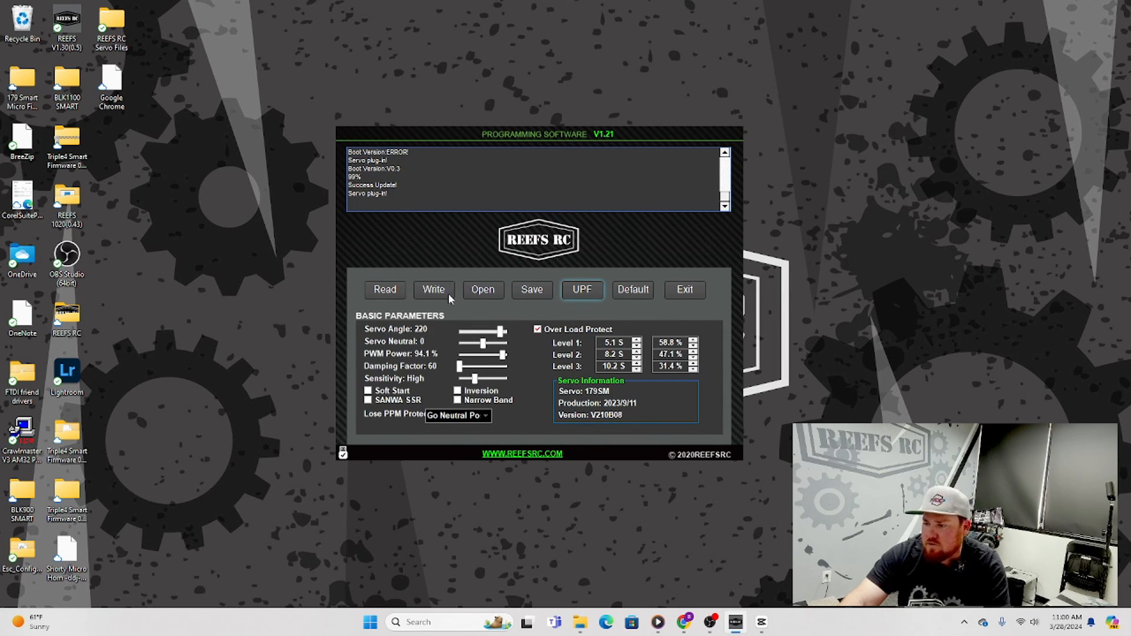